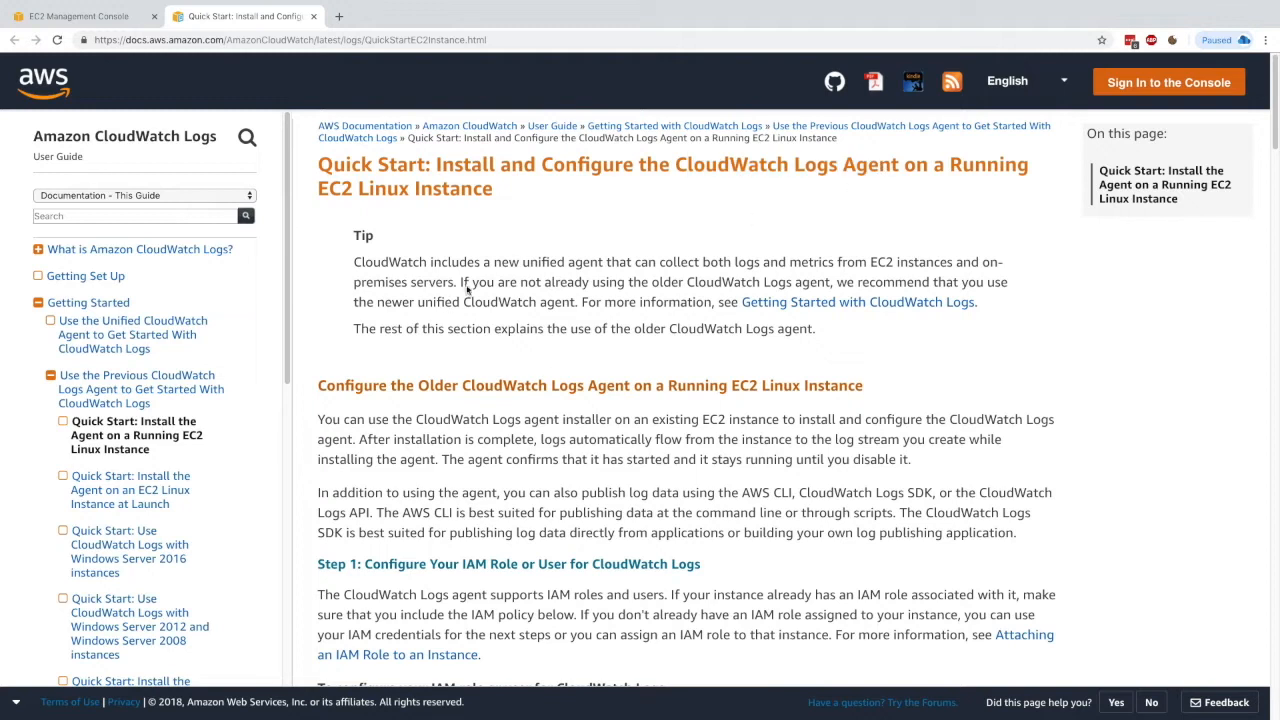
Highlight the unified agent note, then scroll to Step 1's IAM policy and mark its logs actions
double_click(550, 262)
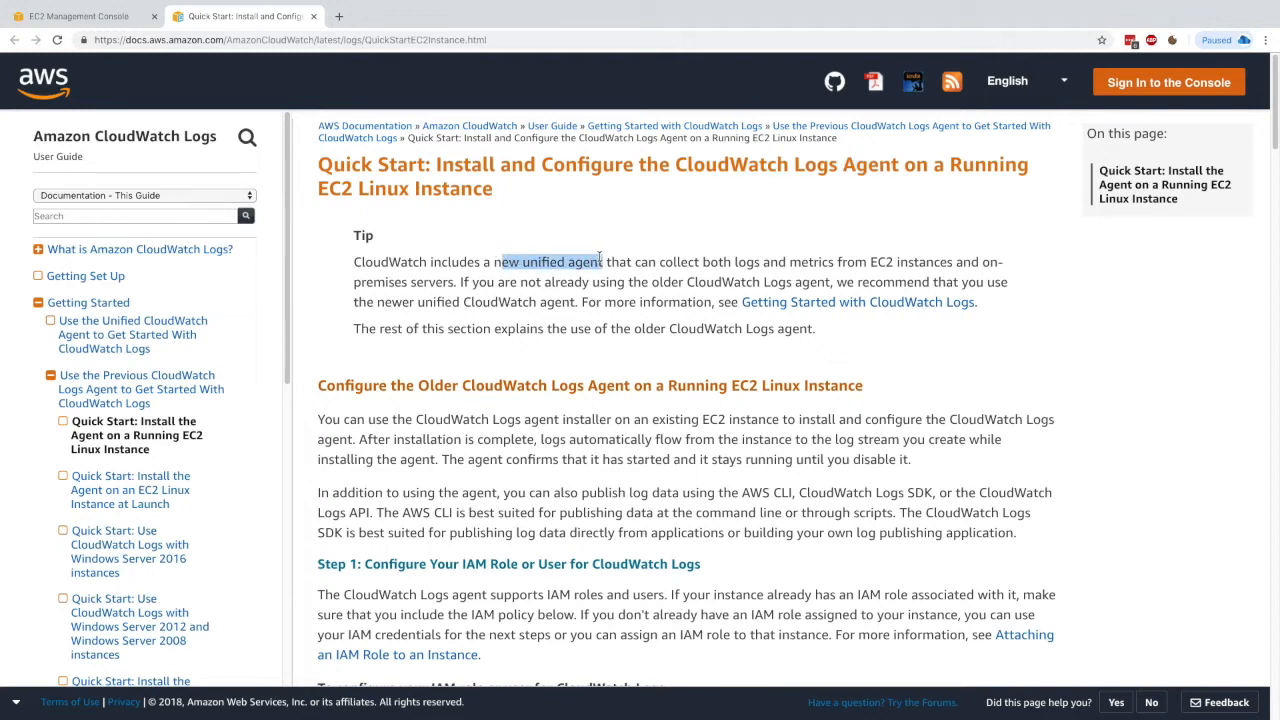
drag(446, 384, 636, 384)
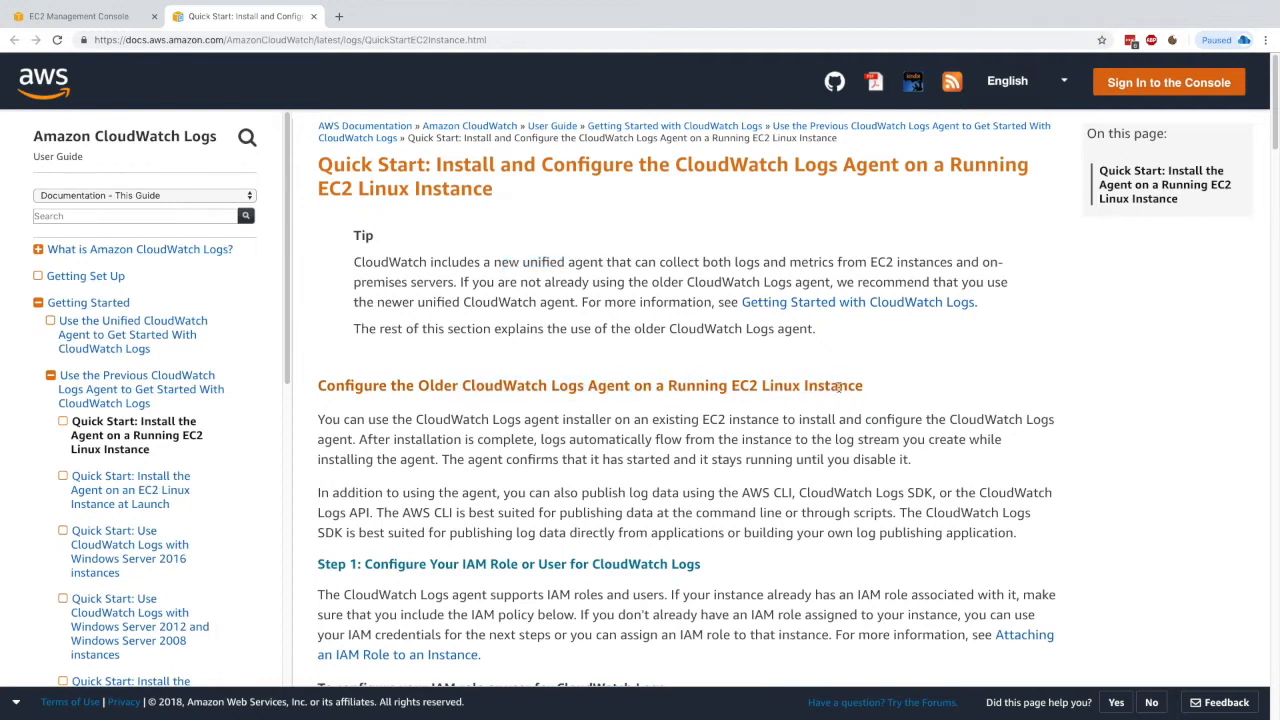
mouse_move(668, 354)
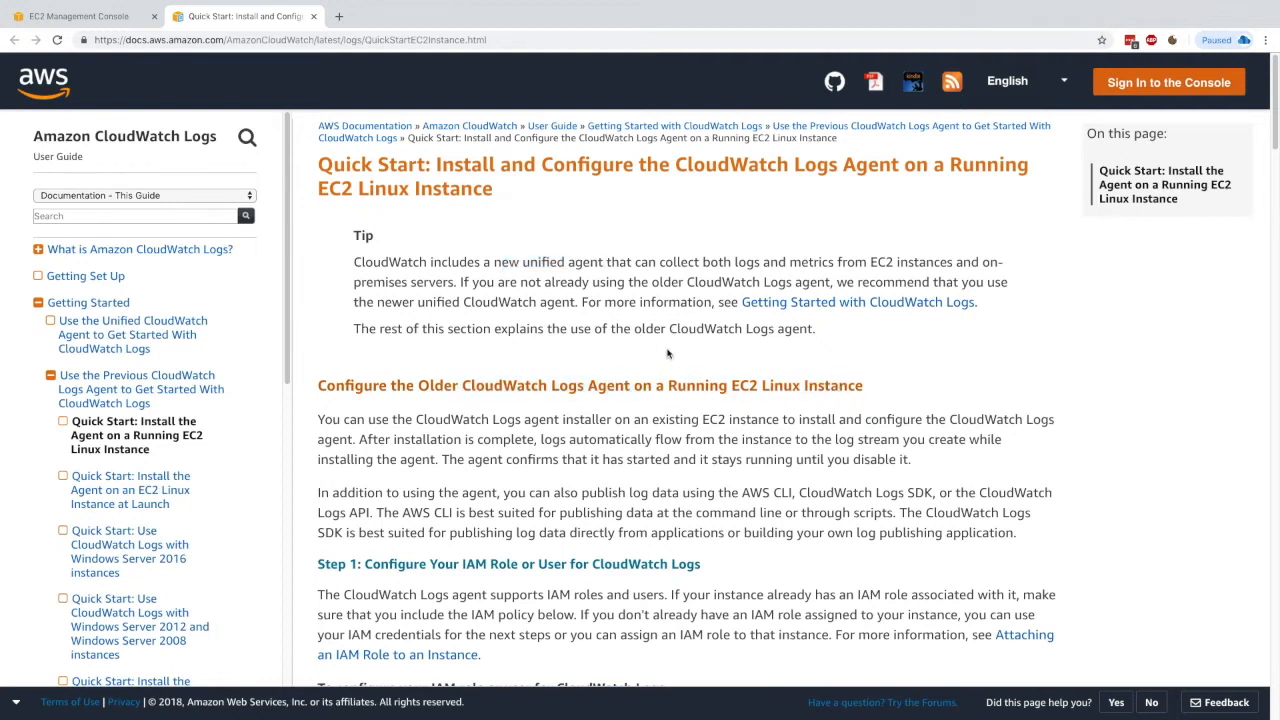
scroll(down, 3)
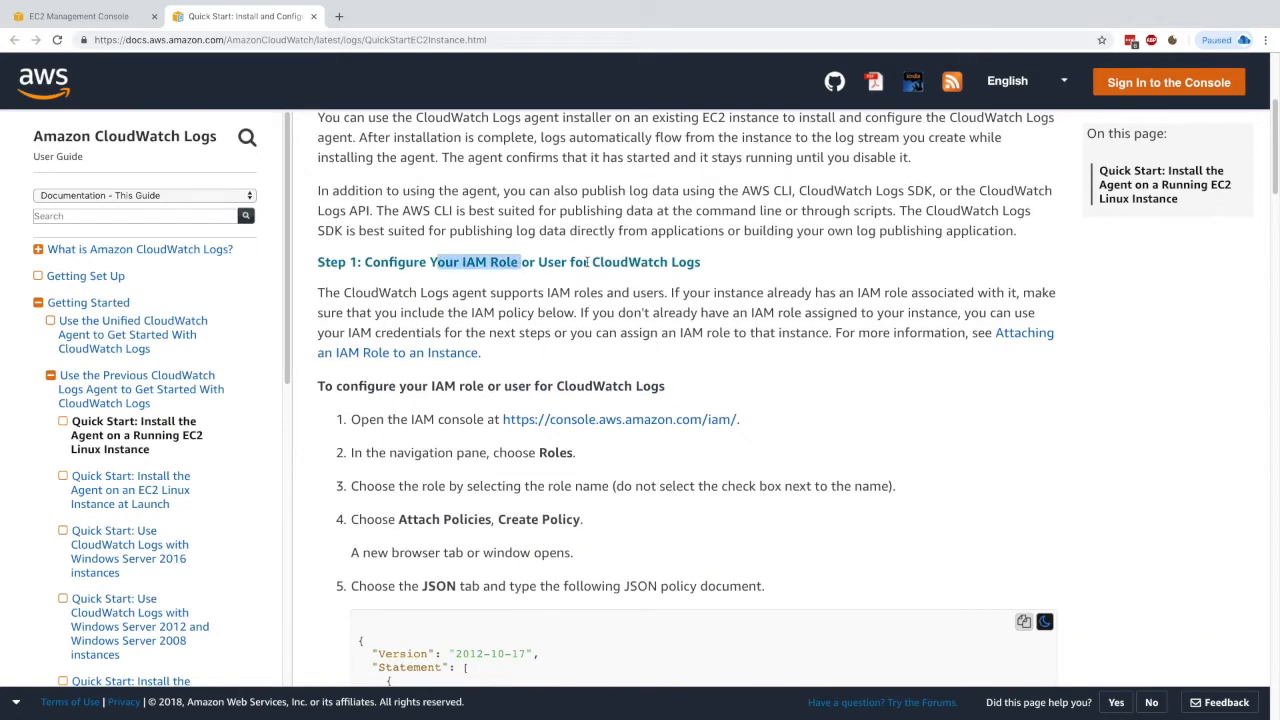
scroll(down, 3)
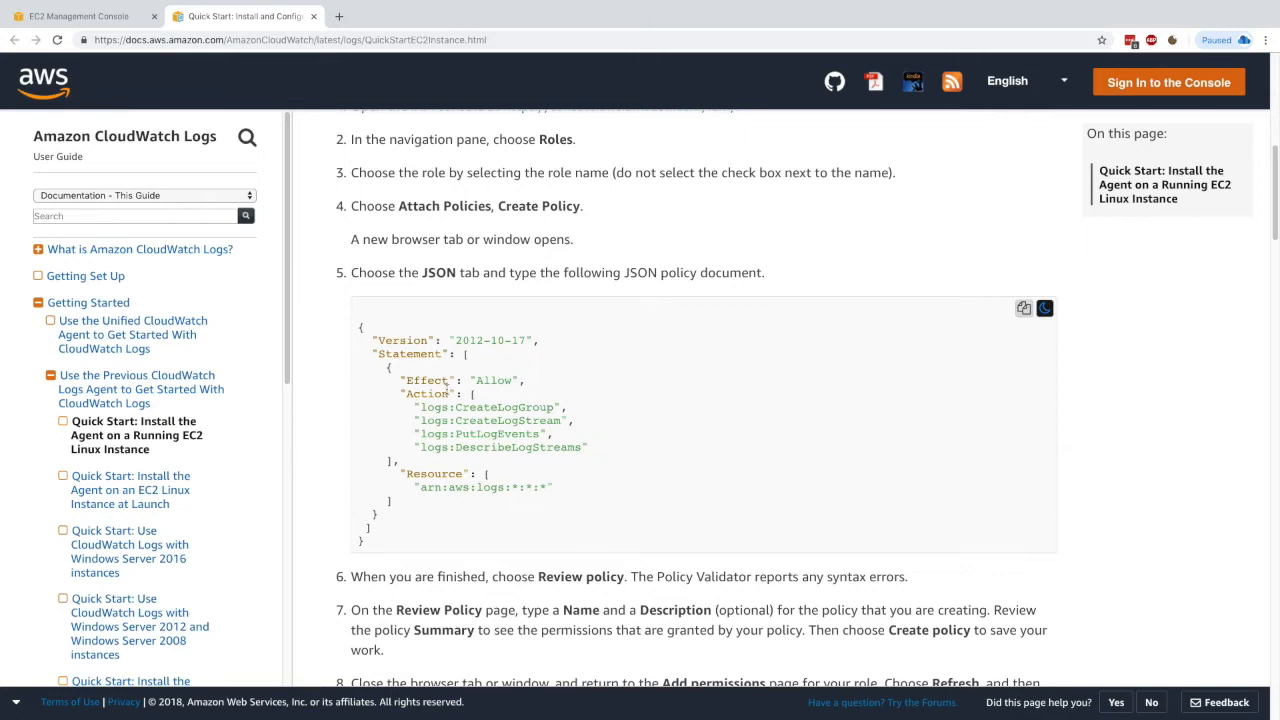
double_click(432, 408)
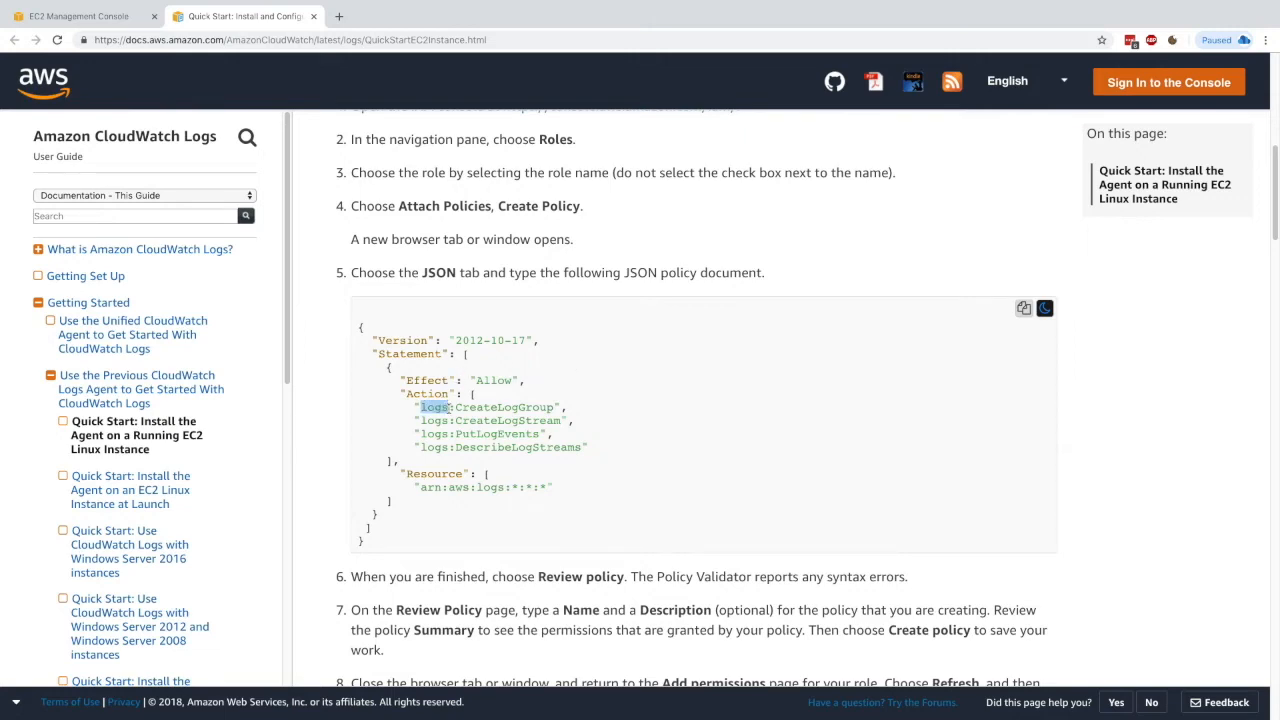
From the EC2 console, follow MyFirstInstance's EC2PushToCloudWatch role and expand its CloudWatchFullAccess policy
click(80, 16)
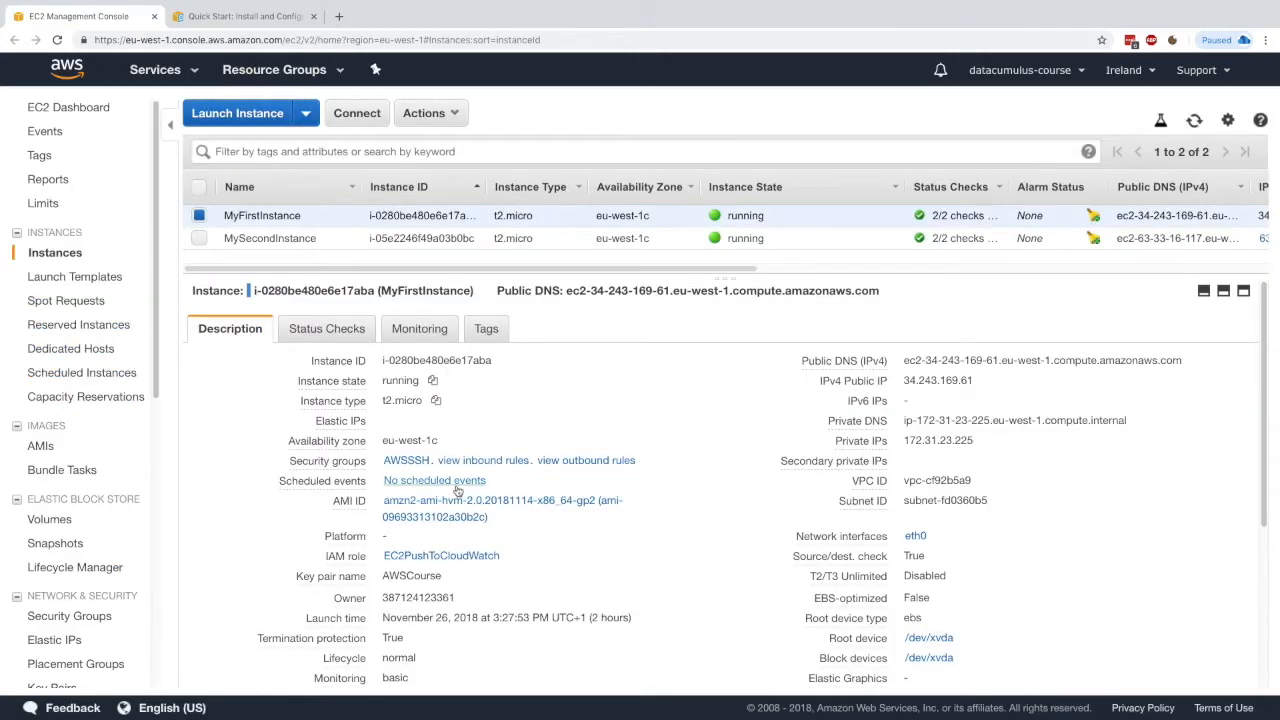
click(440, 556)
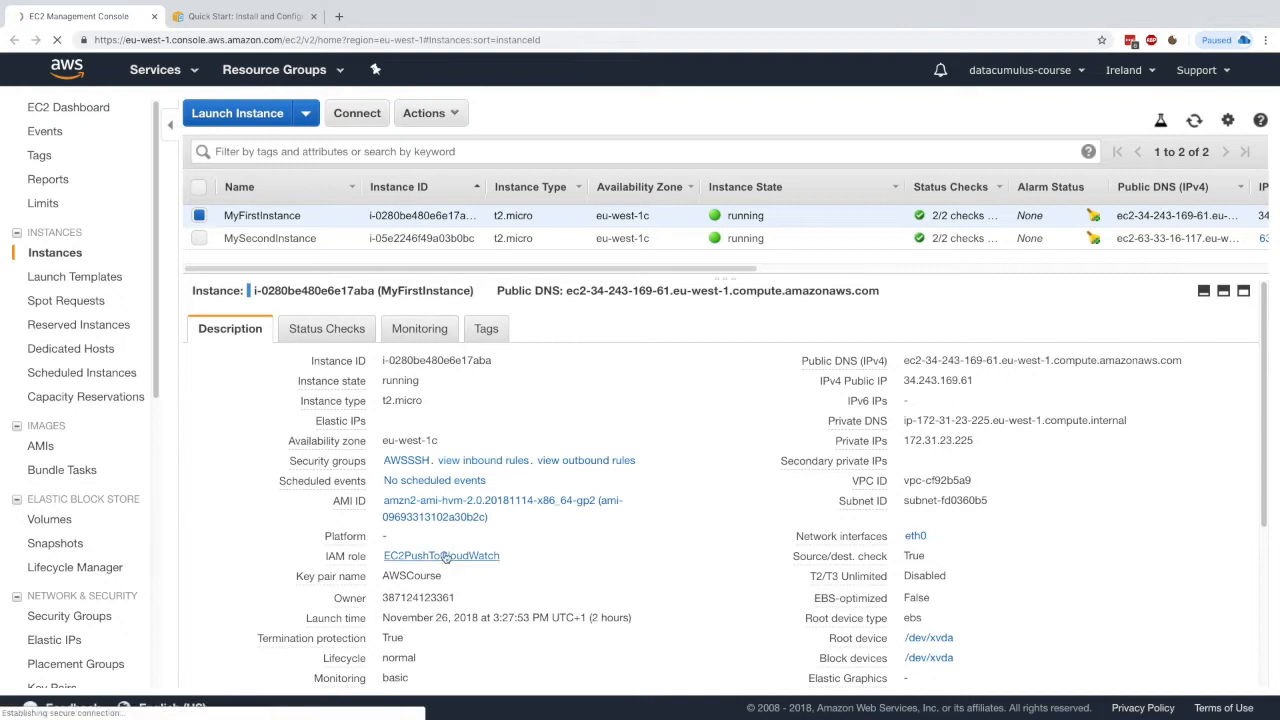
click(440, 556)
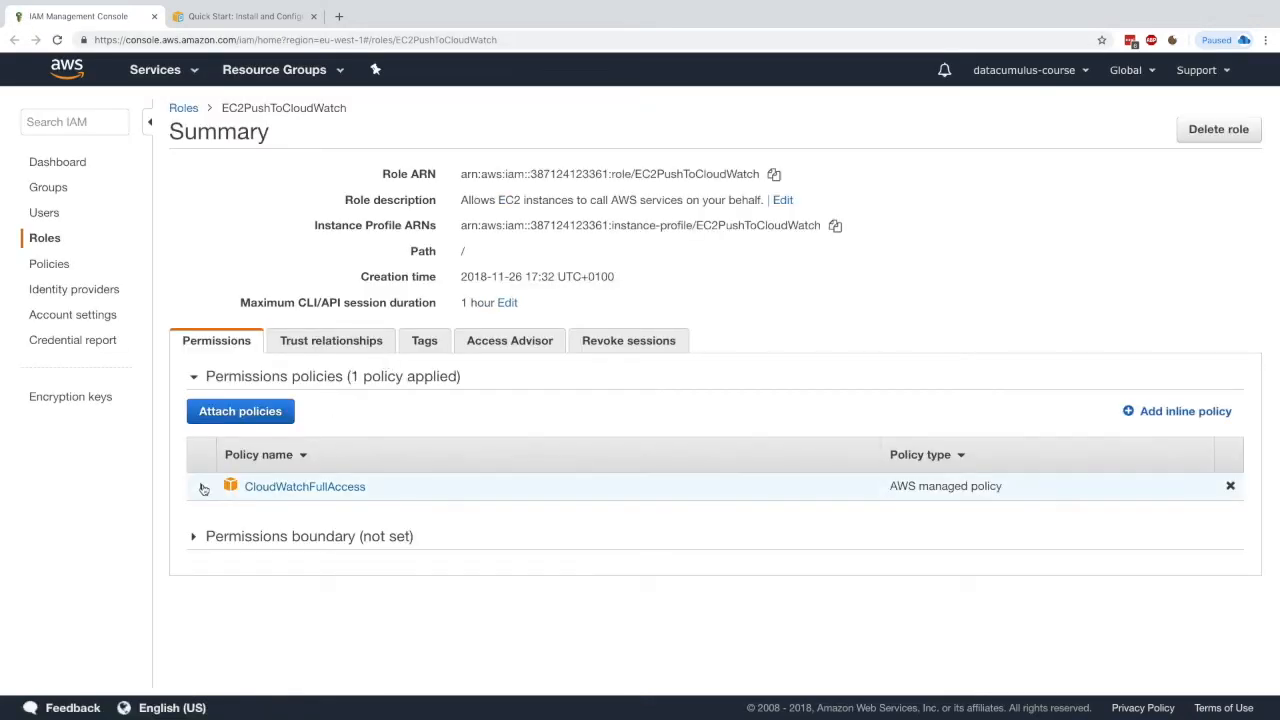
click(202, 486)
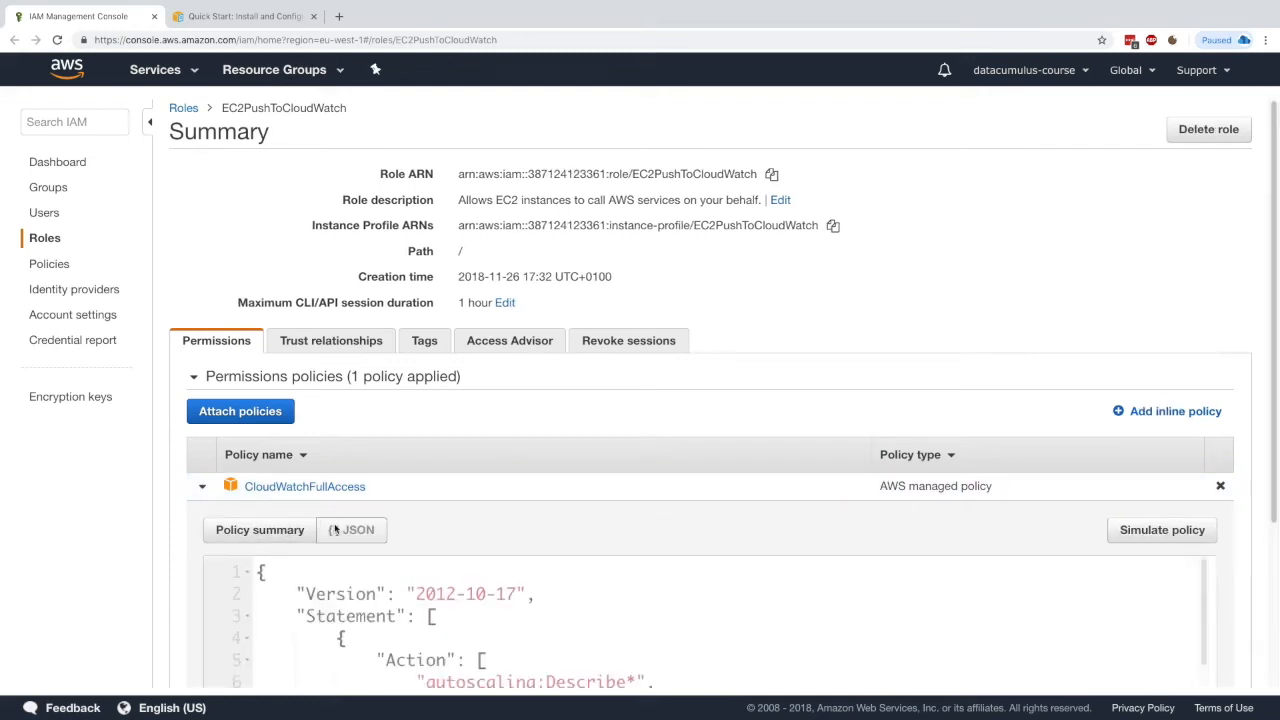
scroll(down, 3)
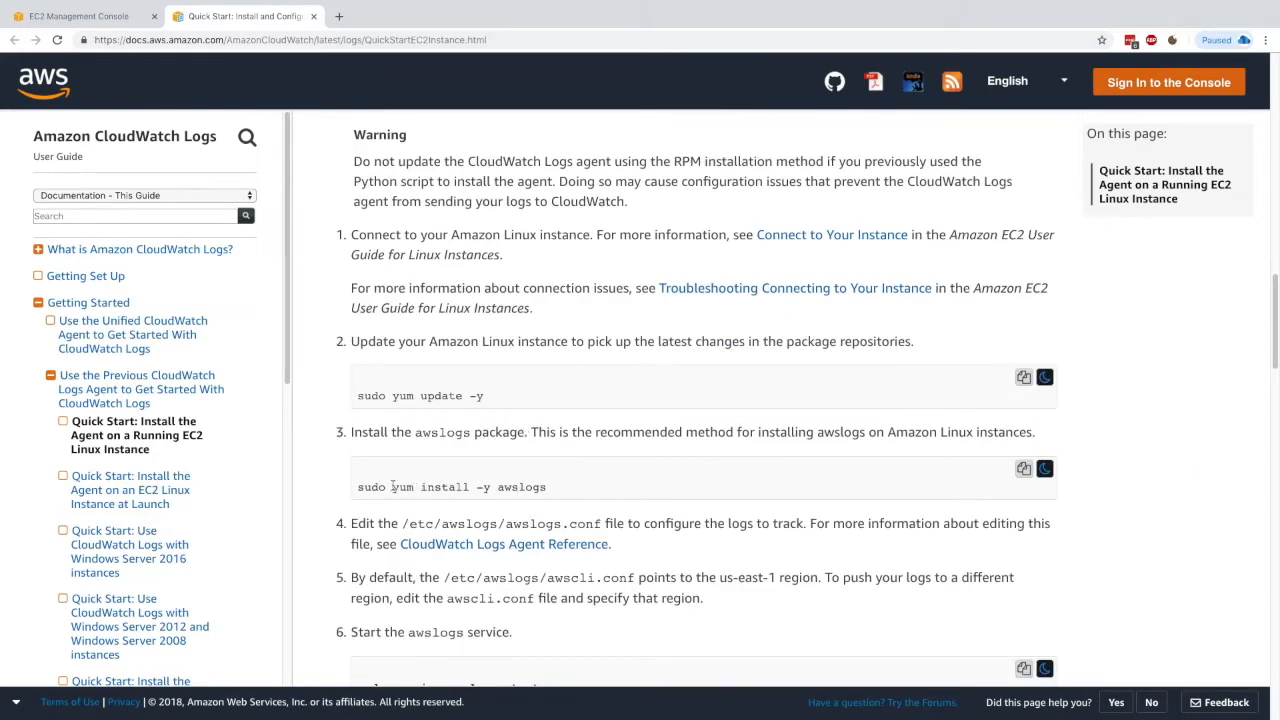
Highlight the yum install awslogs command and the /etc/awslogs/awslogs.conf path in the install steps
drag(392, 488, 546, 488)
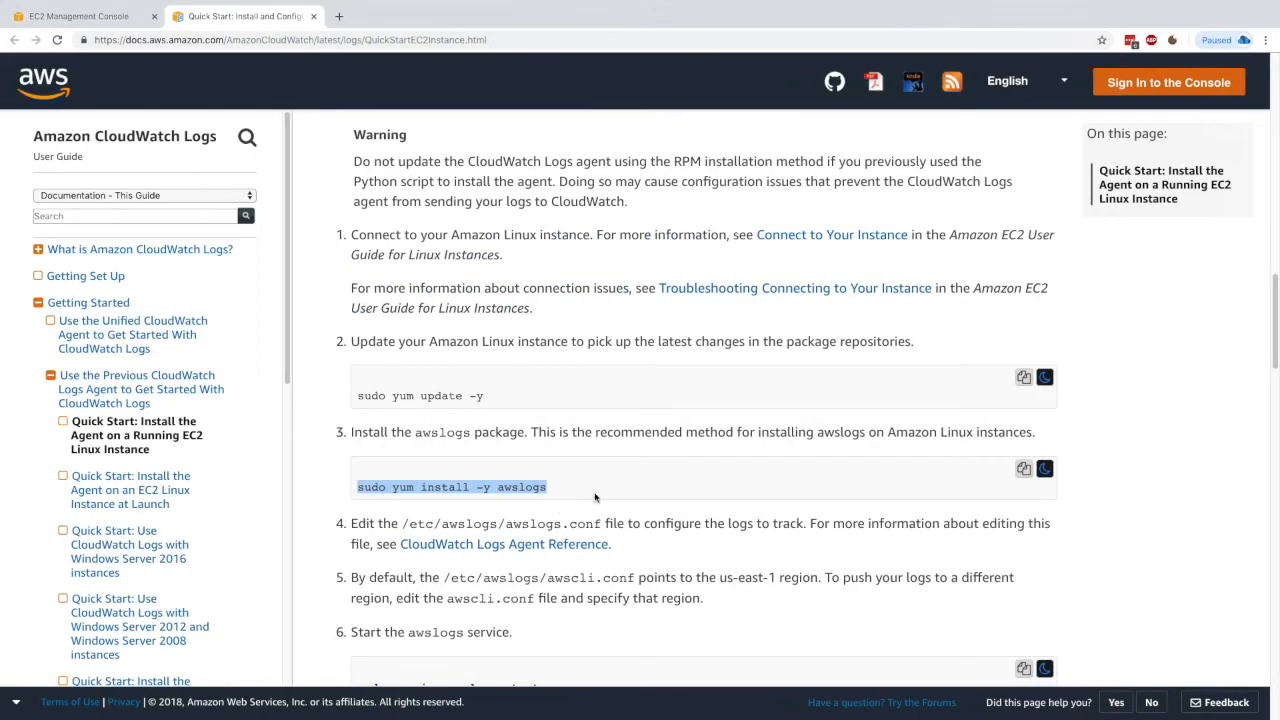
scroll(down, 3)
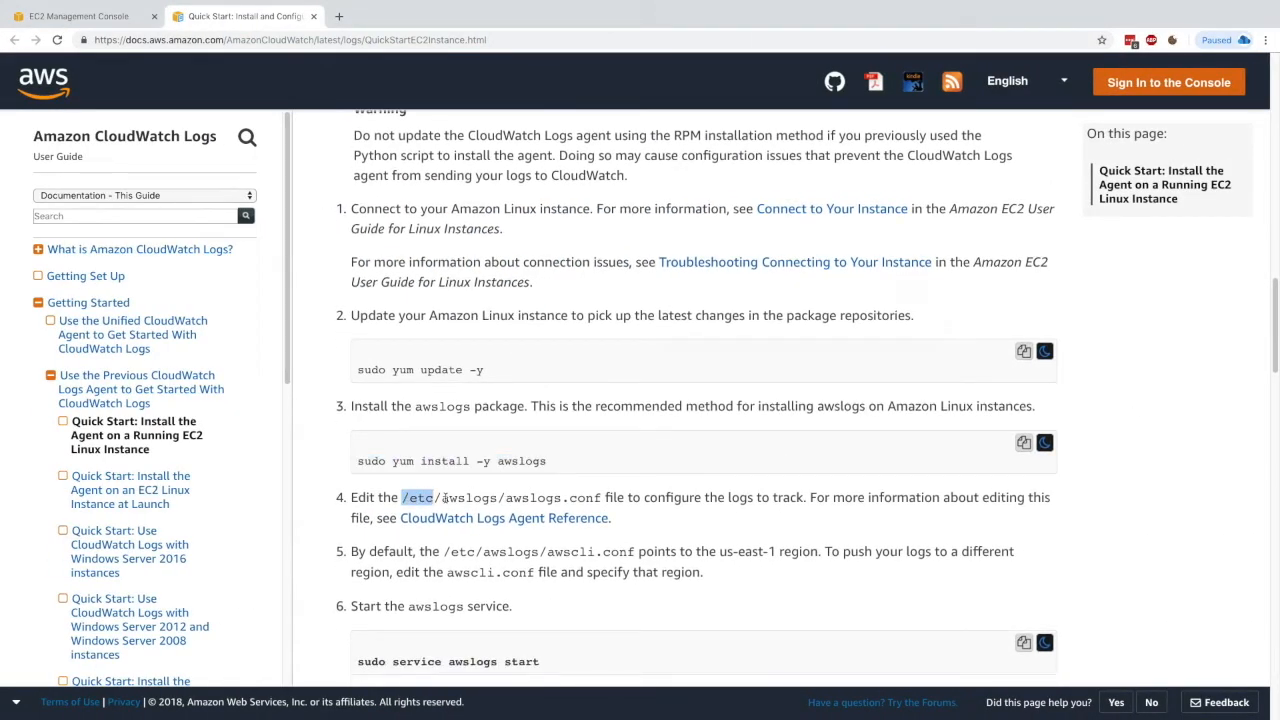
drag(402, 496, 600, 496)
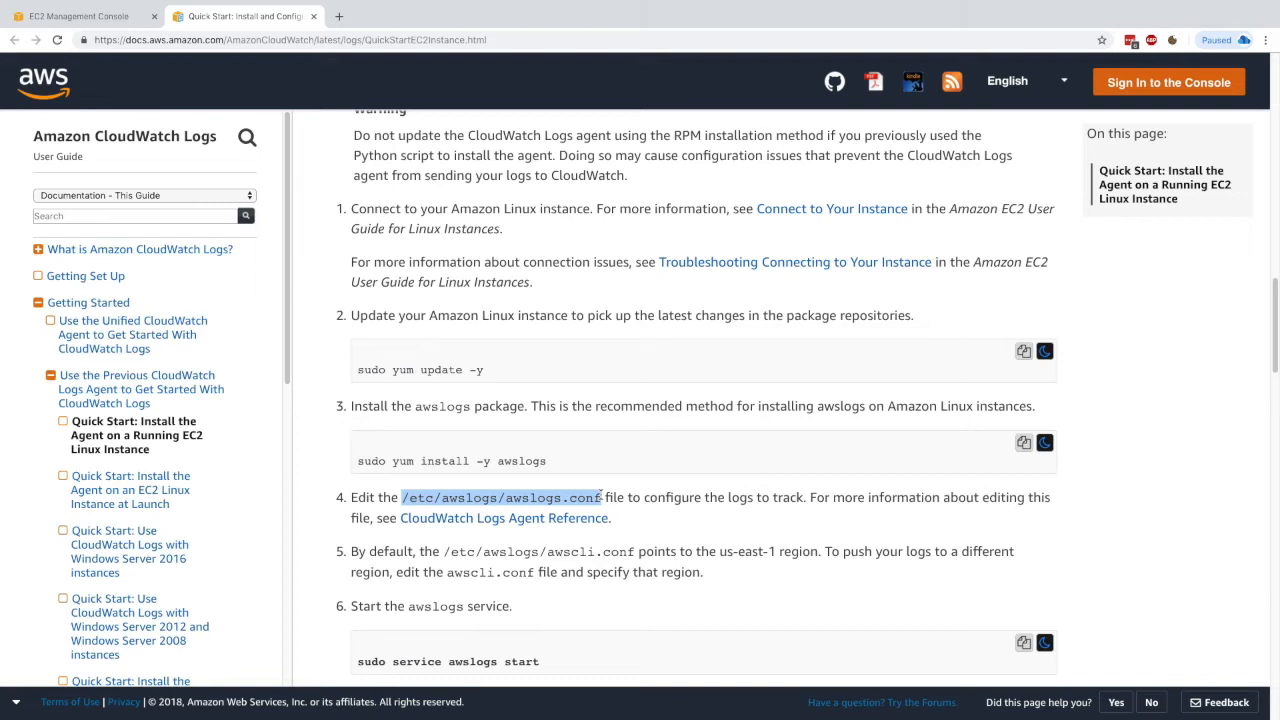
scroll(down, 3)
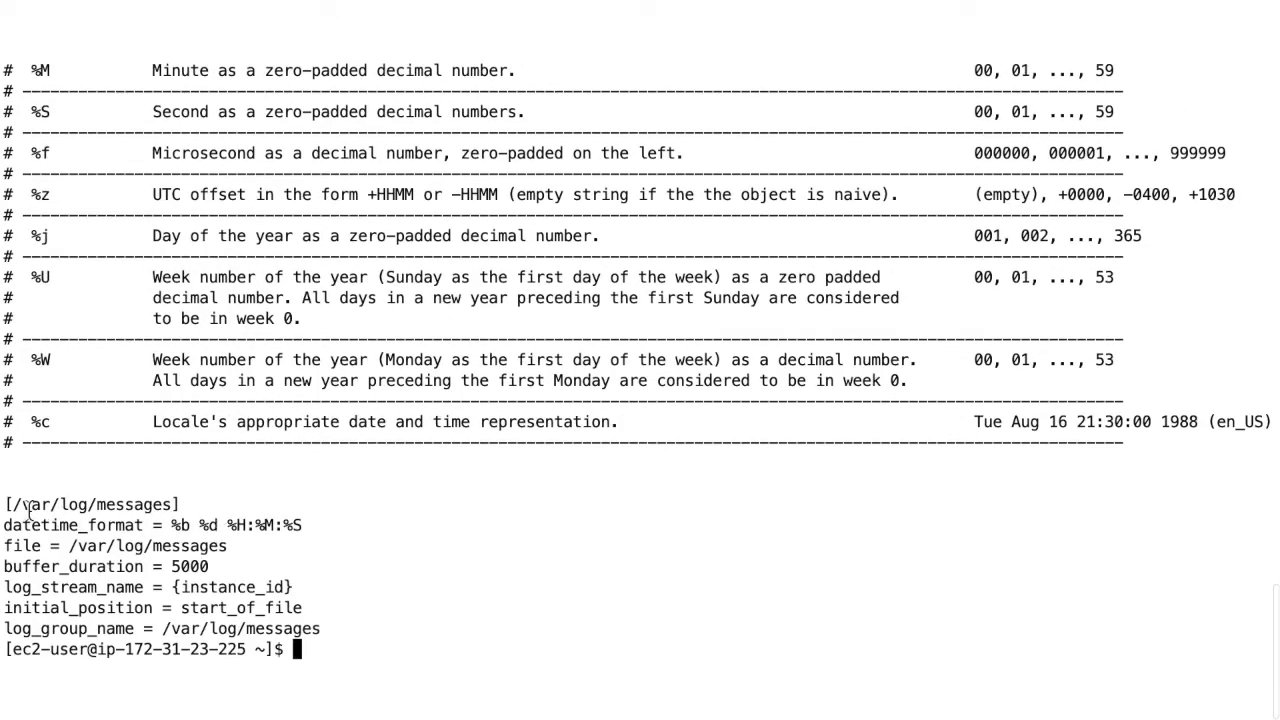
double_click(30, 504)
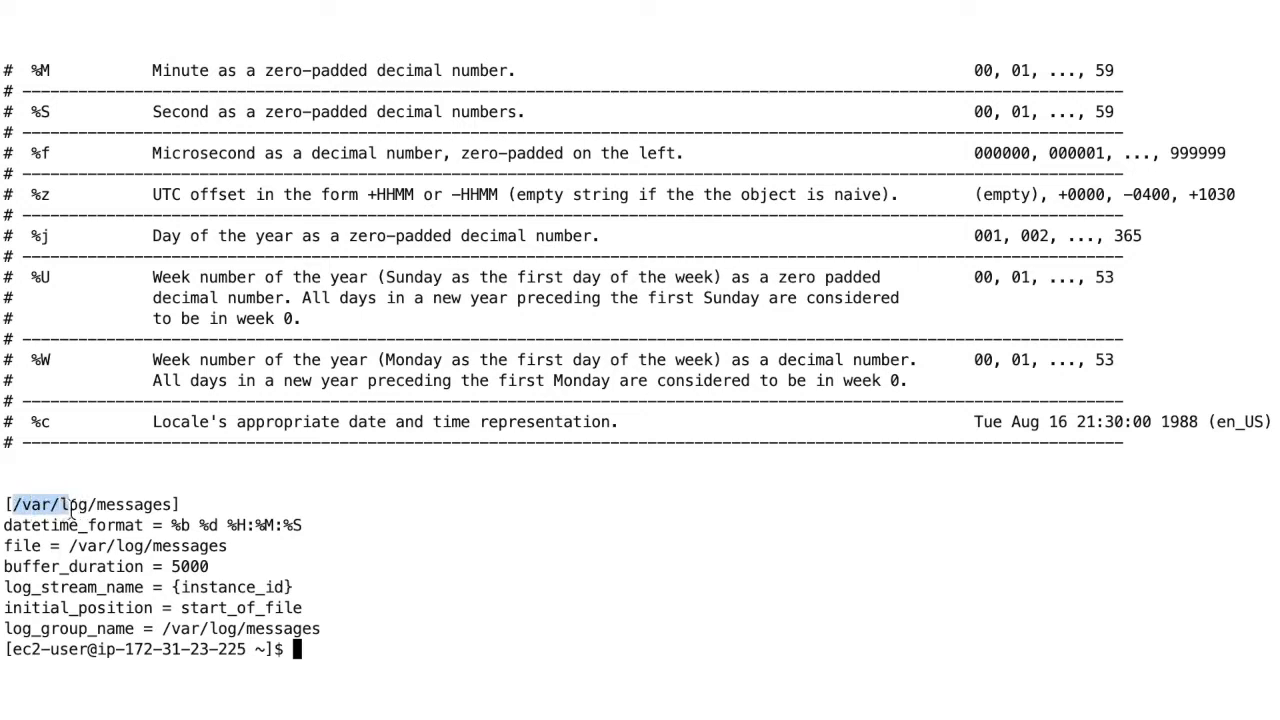
double_click(90, 504)
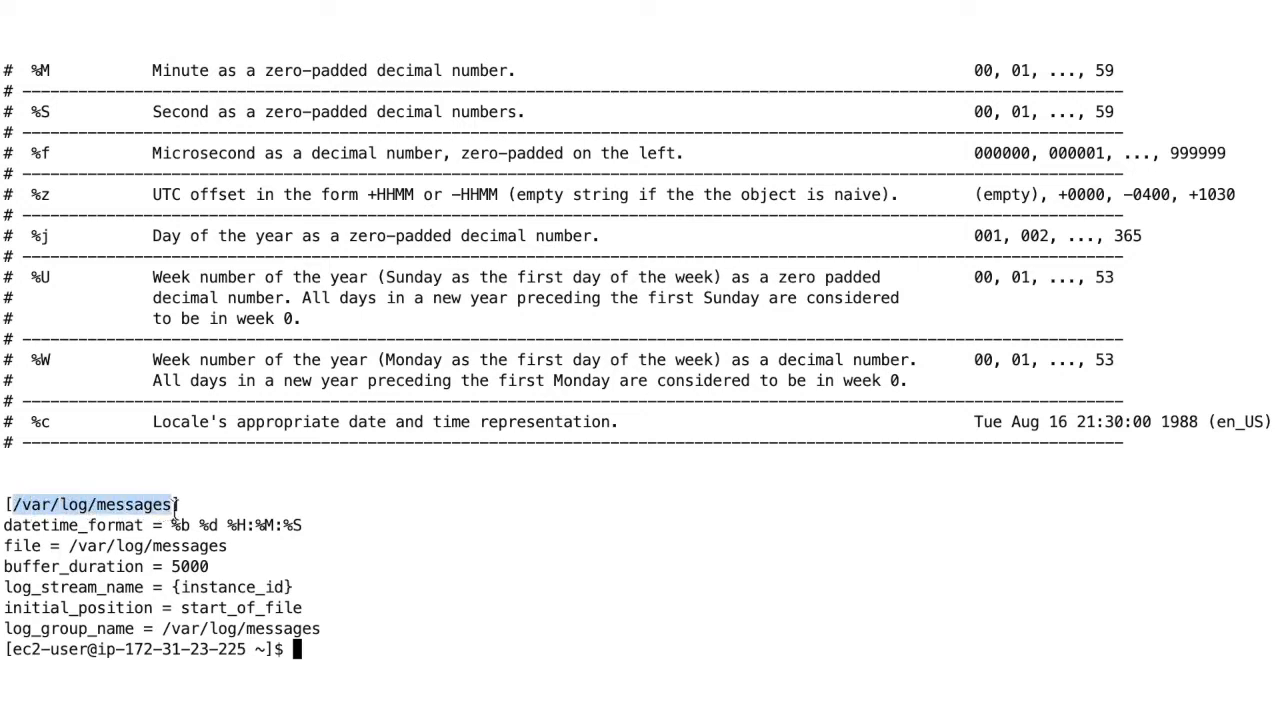
drag(4, 524, 320, 628)
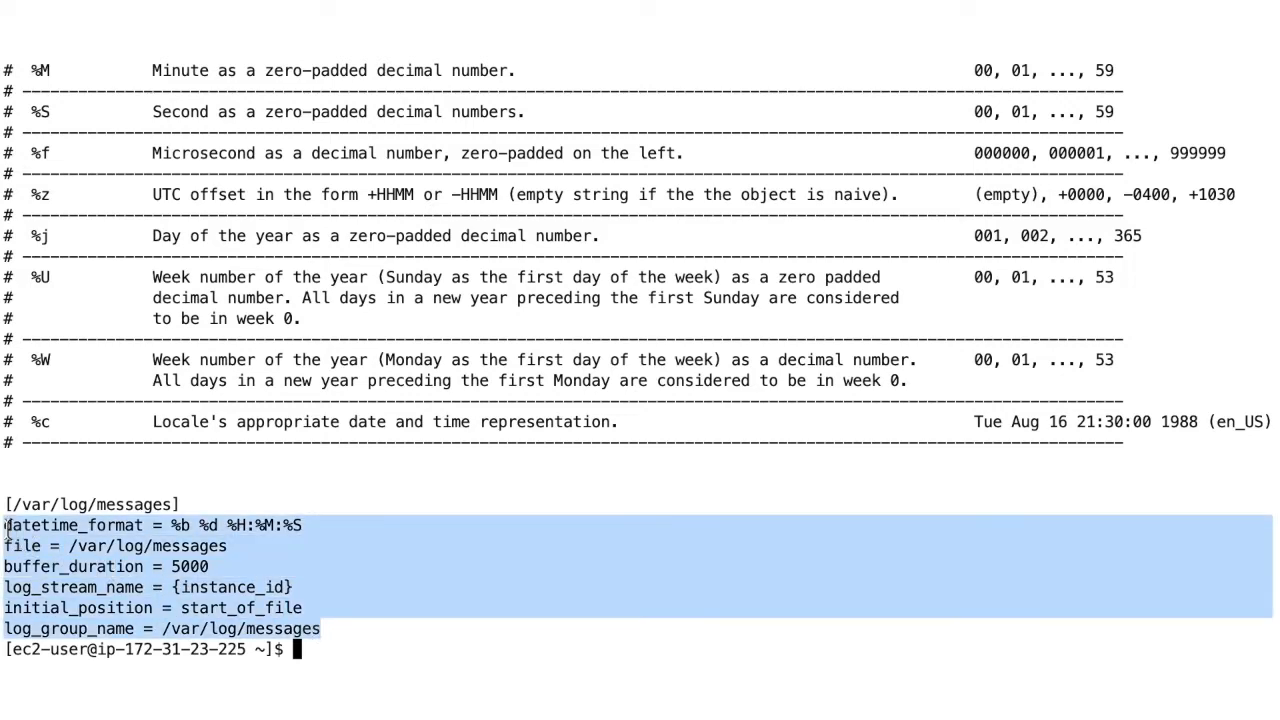
click(928, 568)
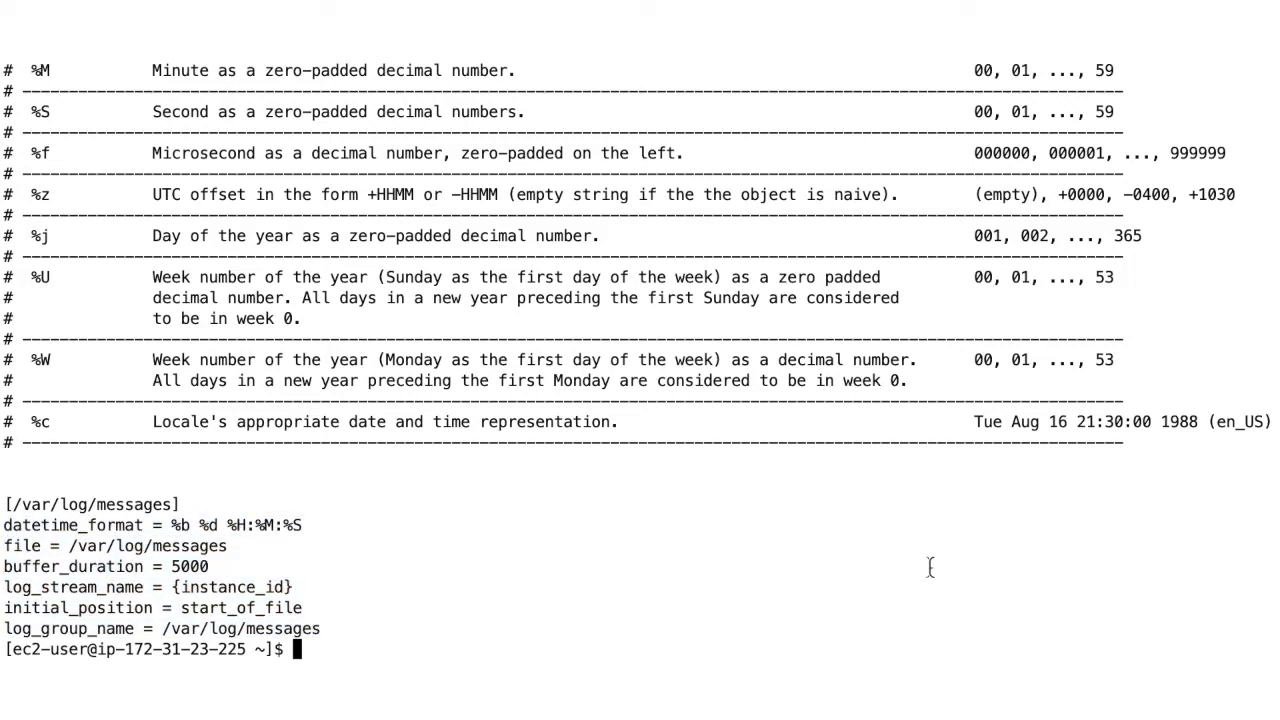
click(376, 16)
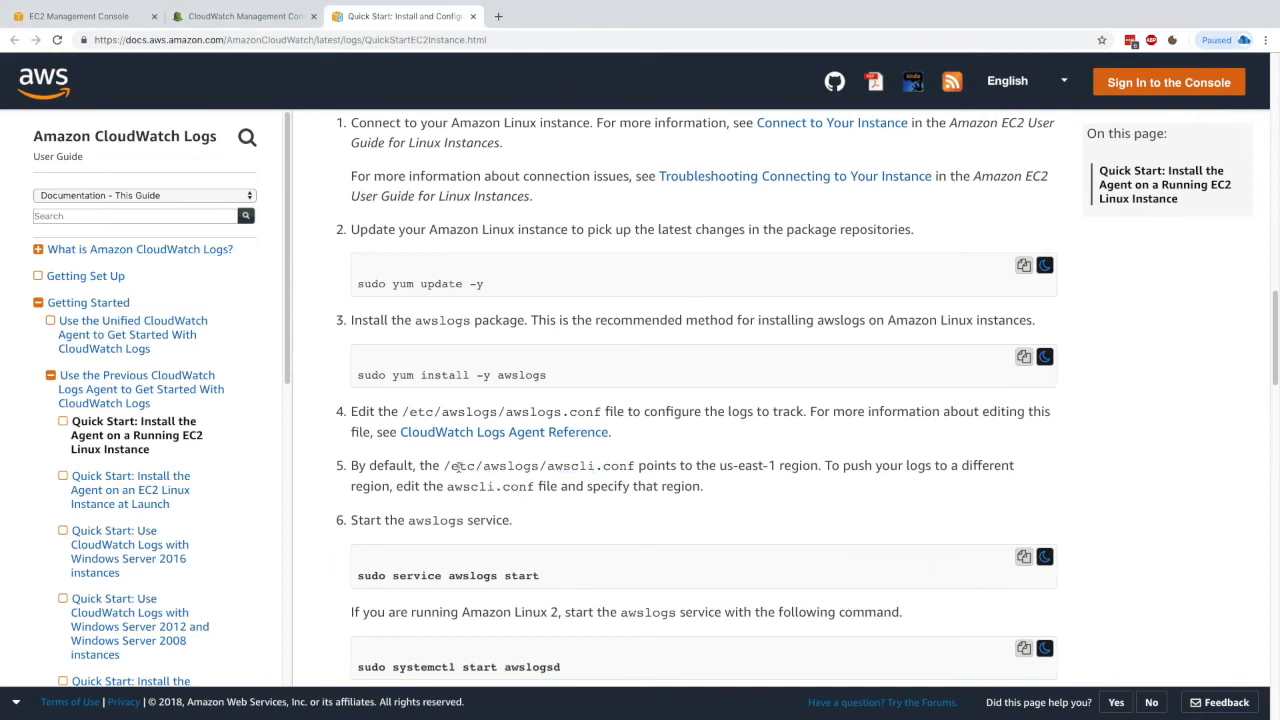
double_click(570, 464)
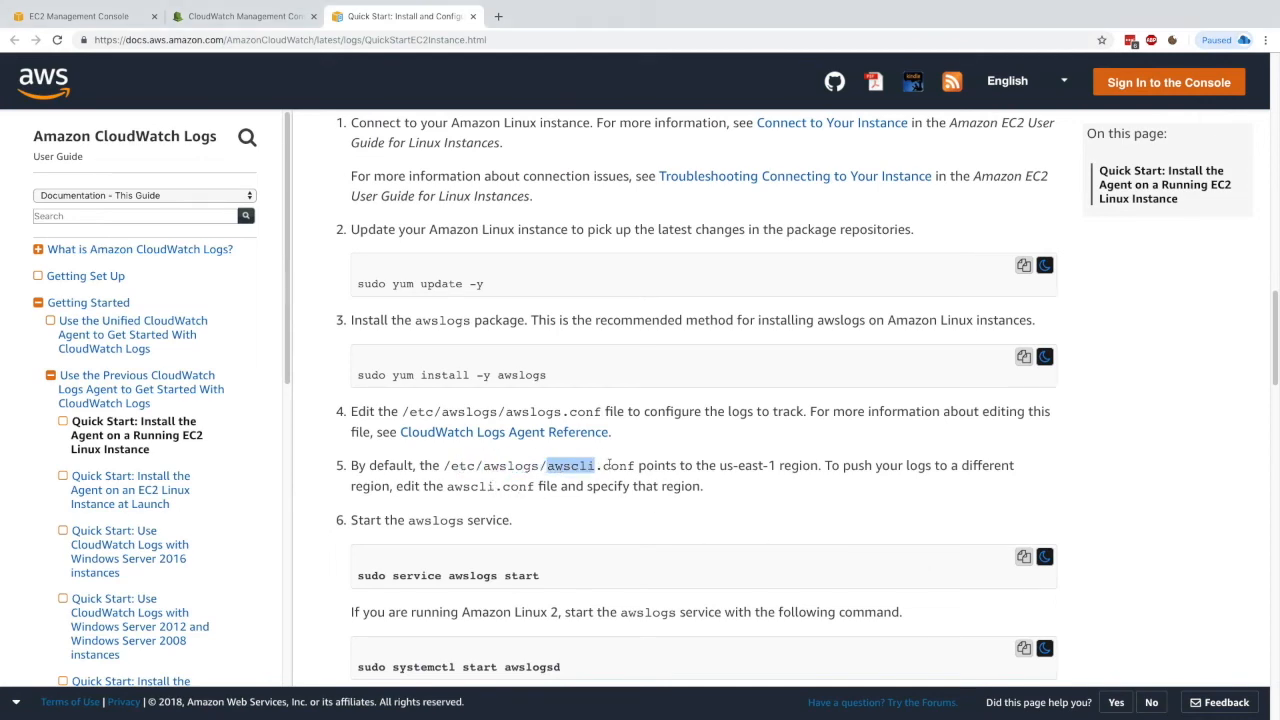
scroll(down, 3)
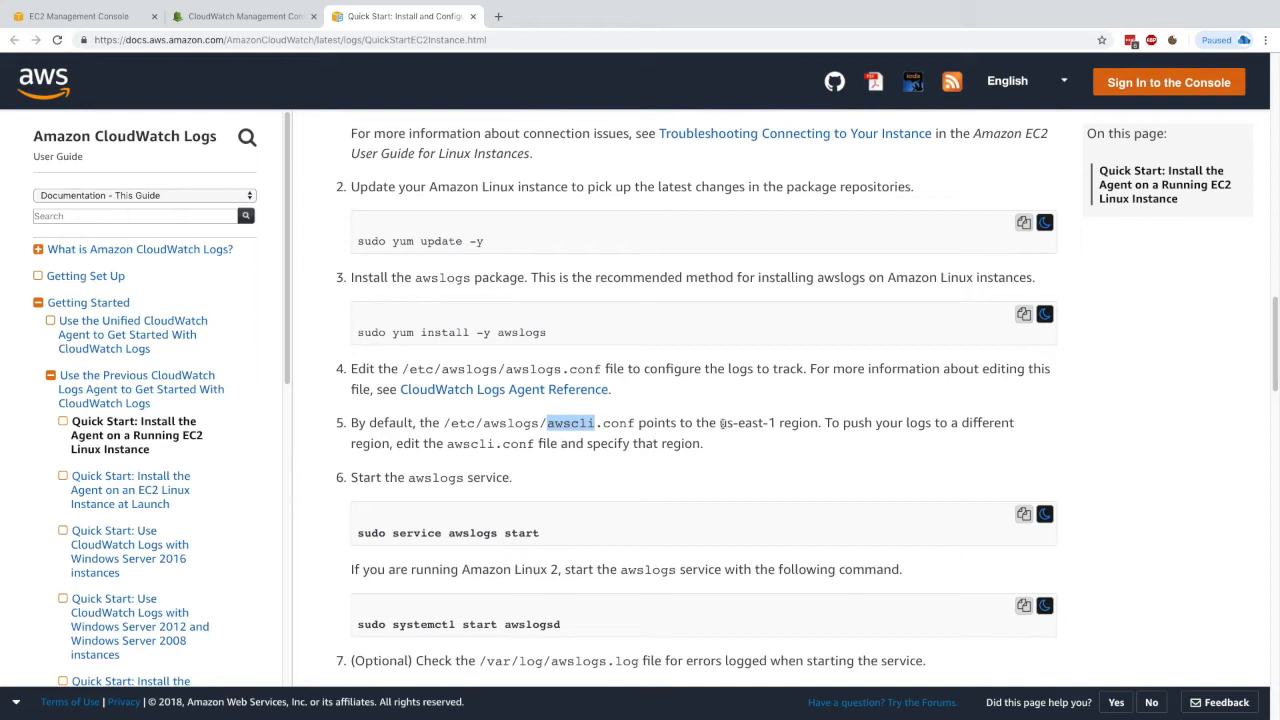
double_click(744, 422)
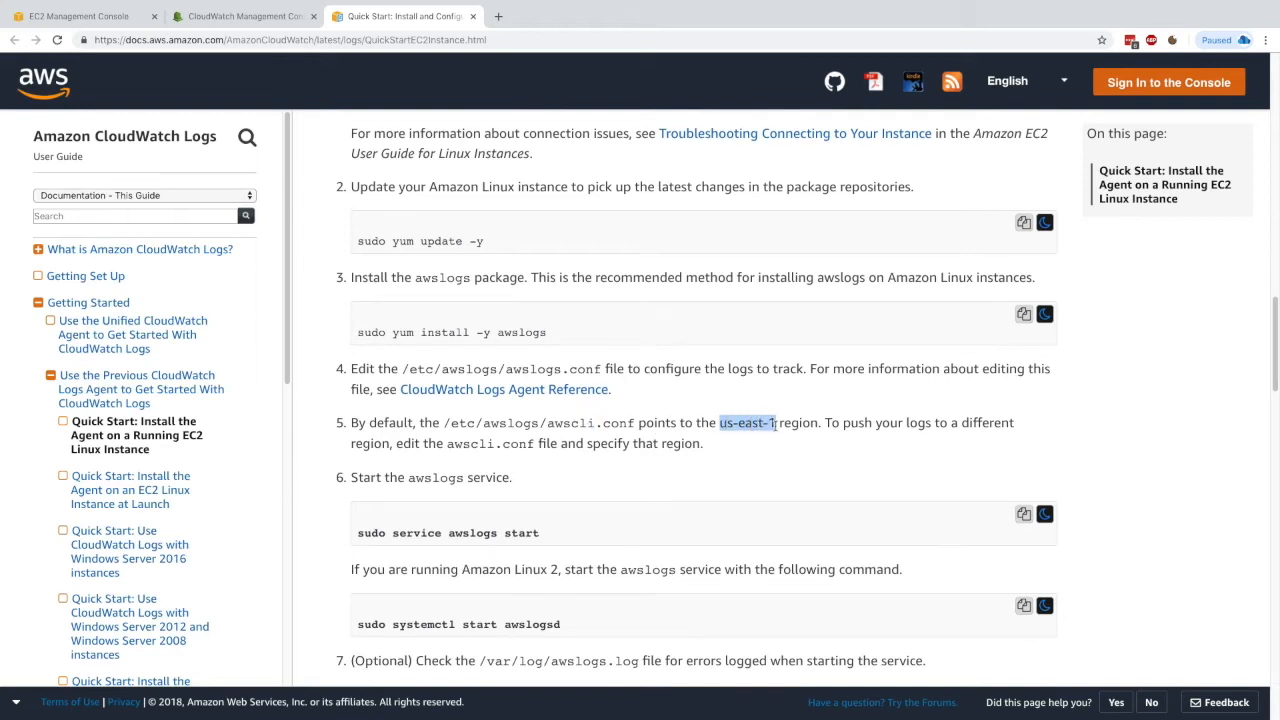
scroll(down, 3)
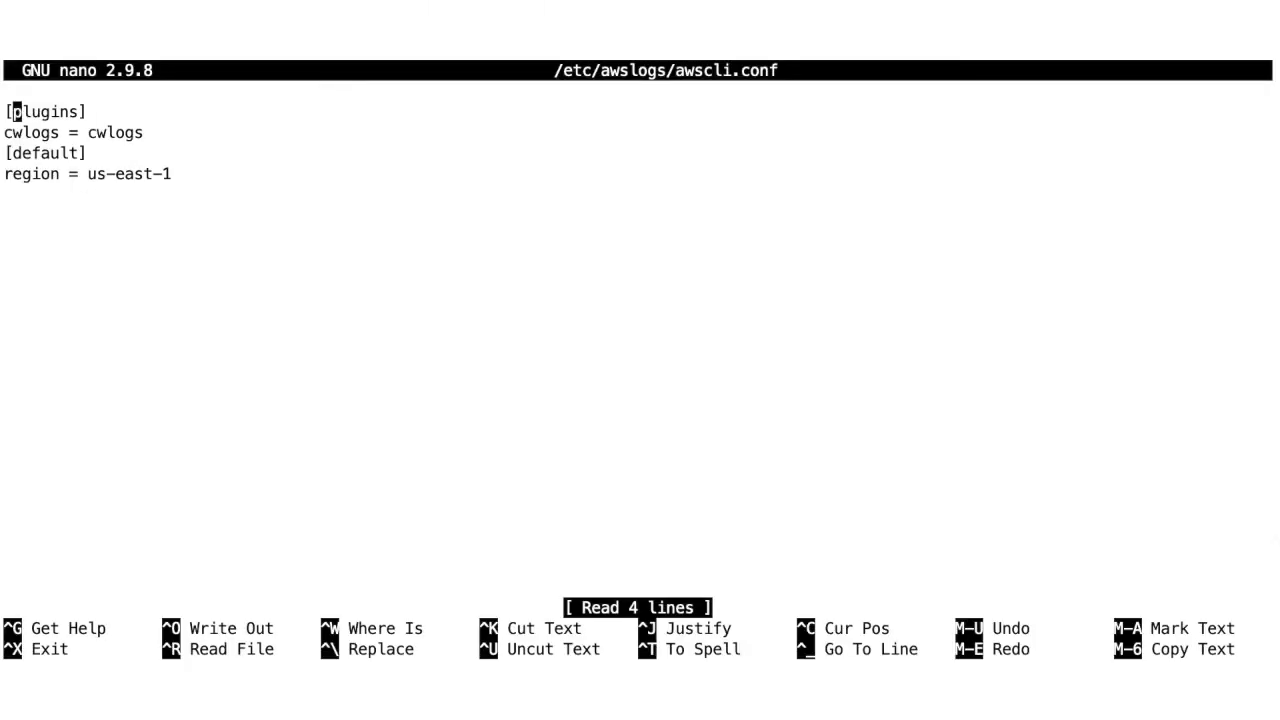
Edit the command line while preparing to inspect /etc/awslogs/awscli.conf for the region setting
key(BackSpace)
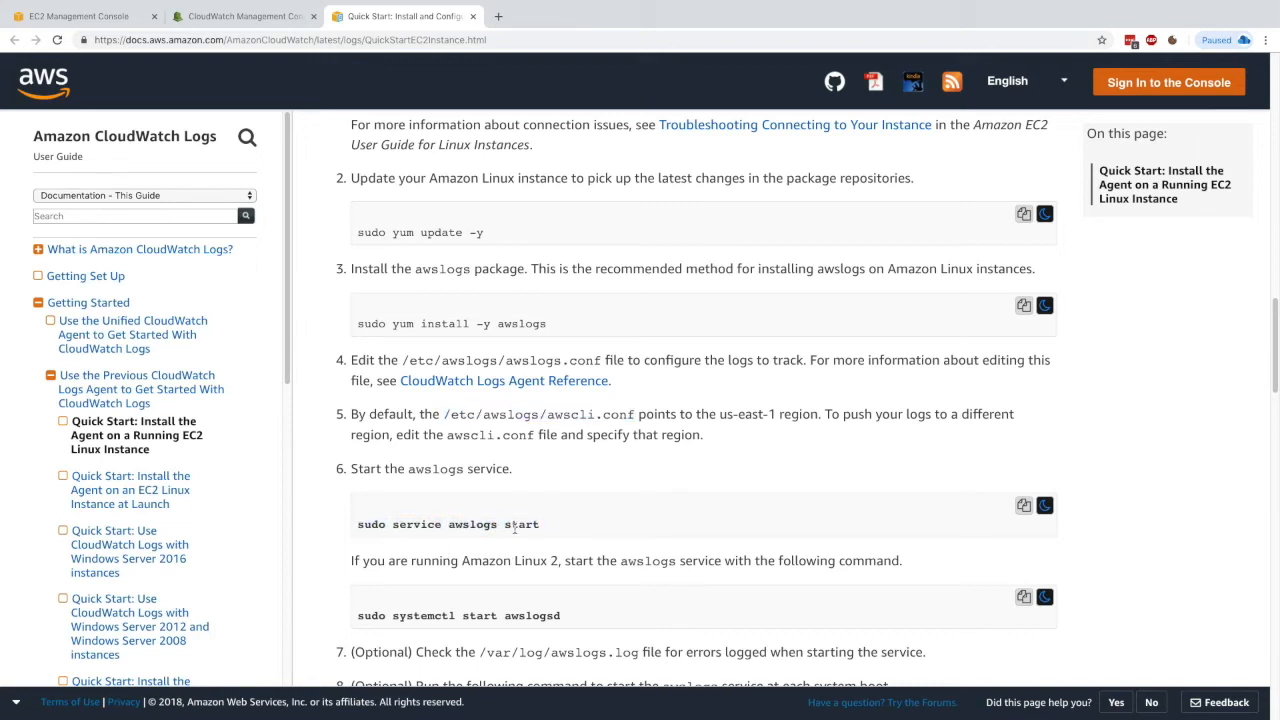
Mark the systemctl start awslogsd command, read through step 9, then return to the EC2 console
scroll(down, 3)
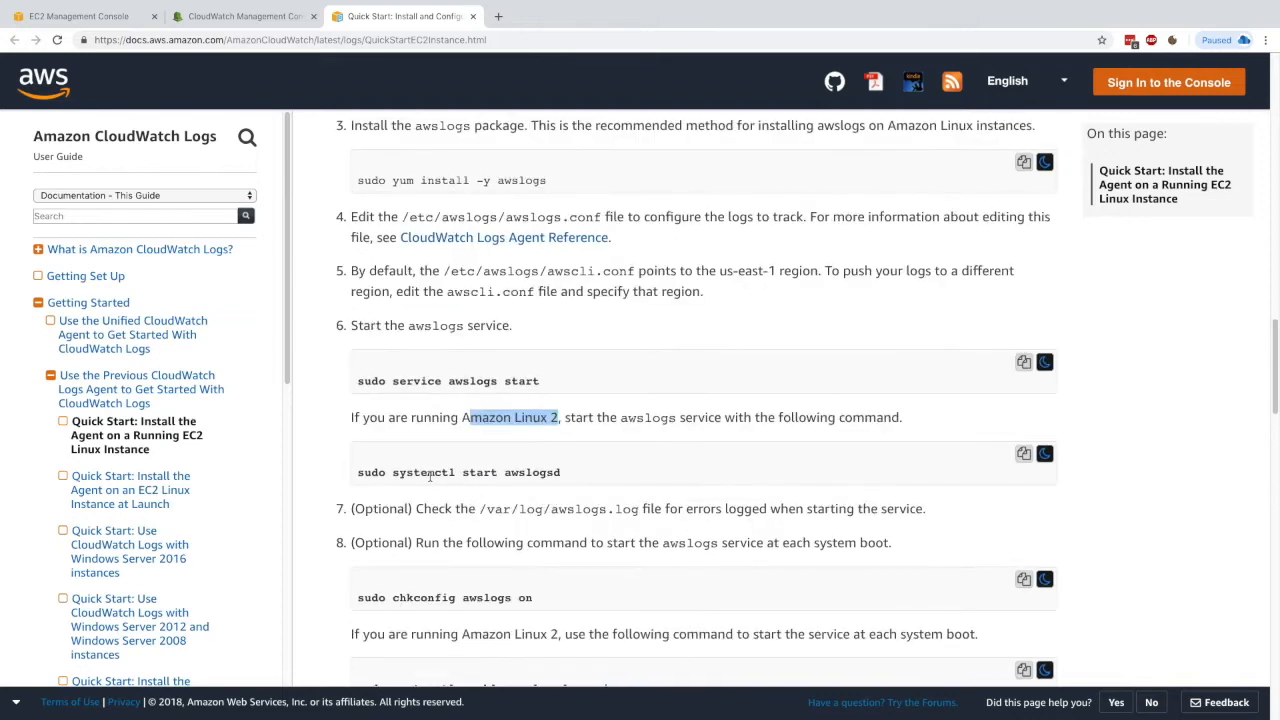
double_click(424, 472)
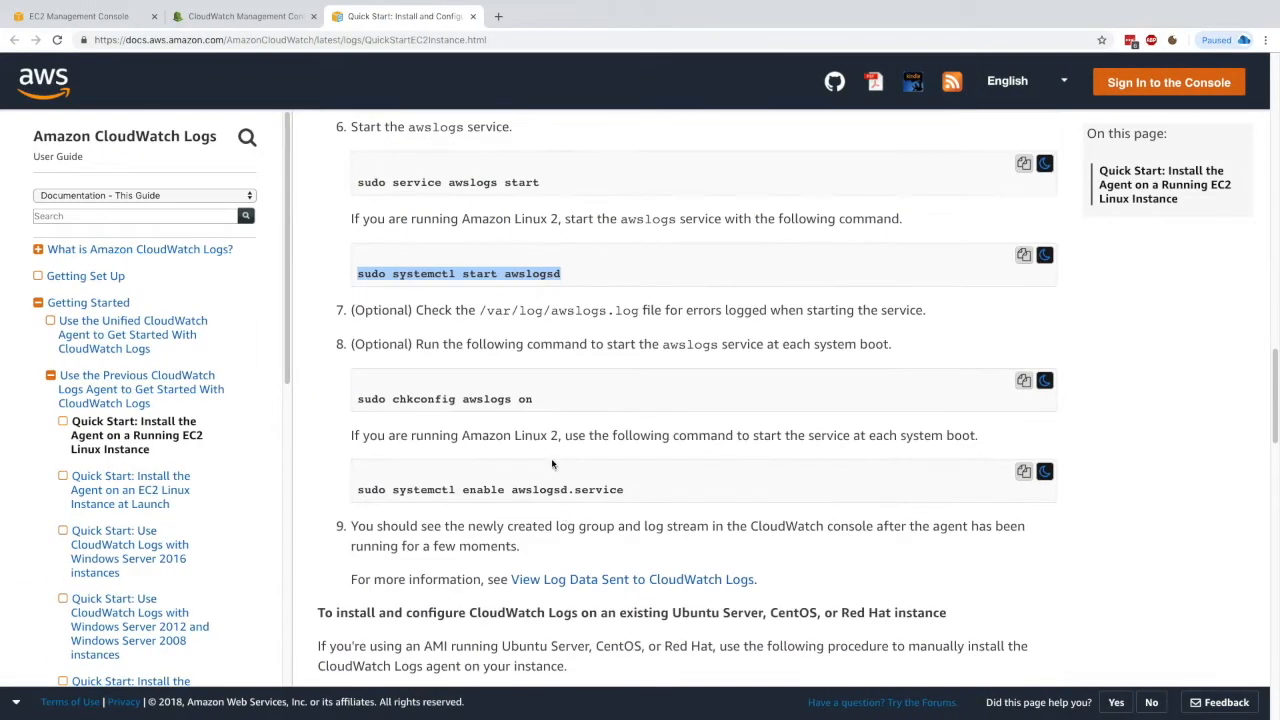
mouse_move(504, 448)
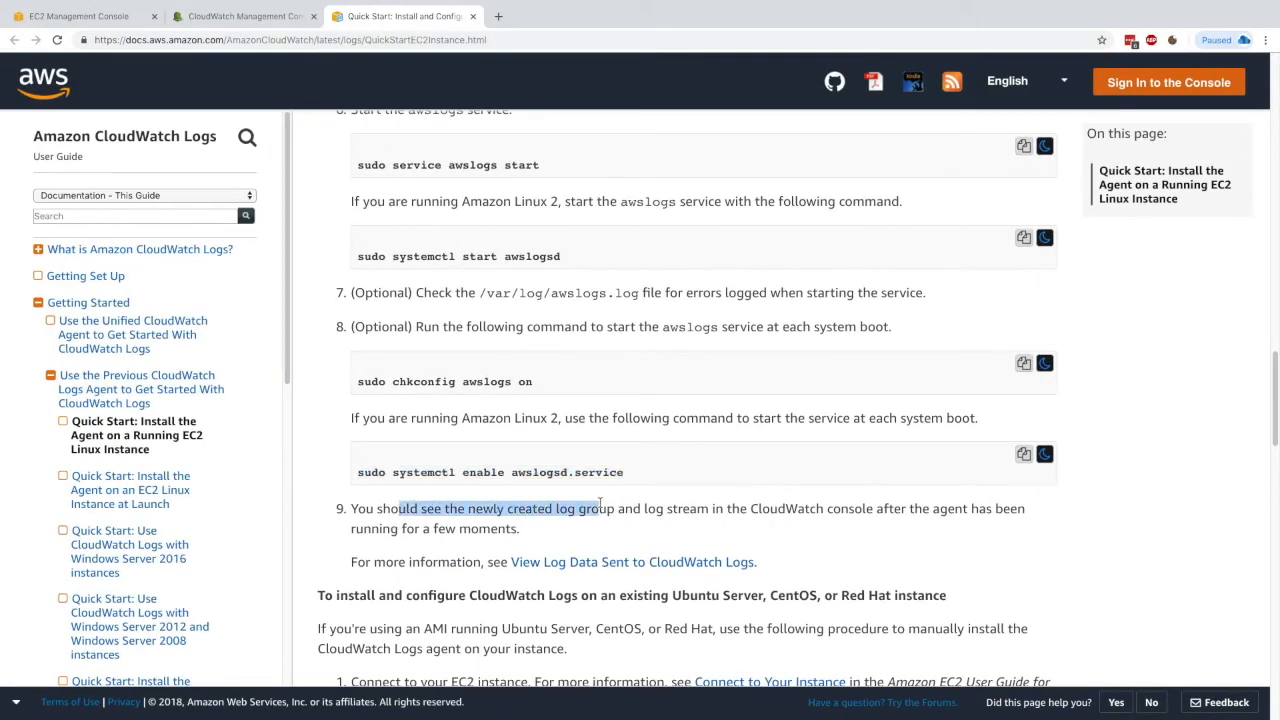
click(544, 520)
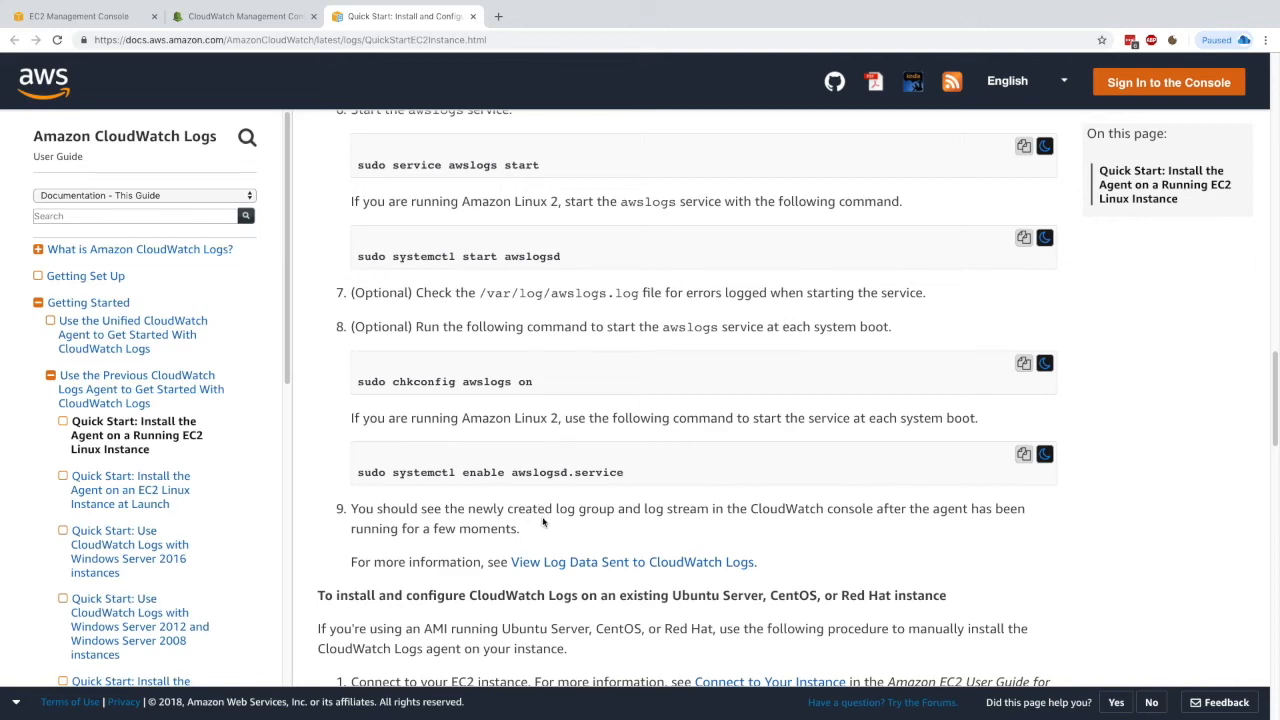
click(80, 16)
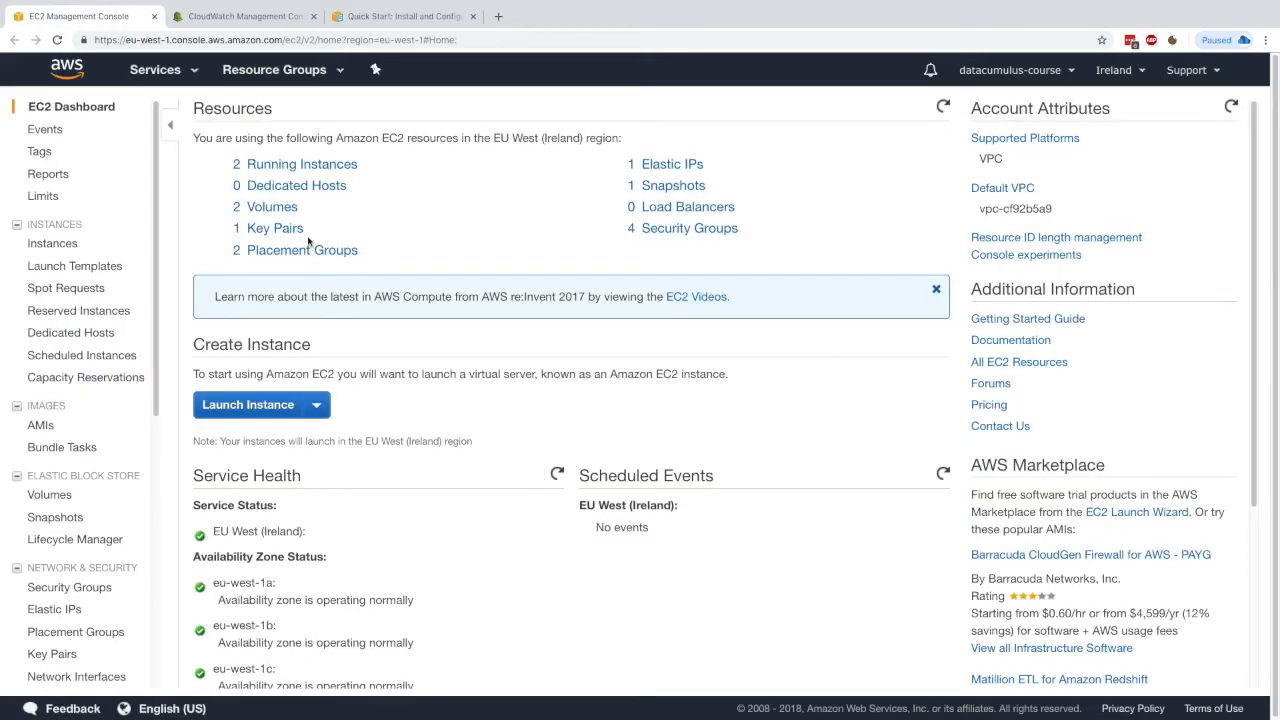
In CloudWatch Logs, list the log groups and open the /var/log/messages group's streams
click(242, 16)
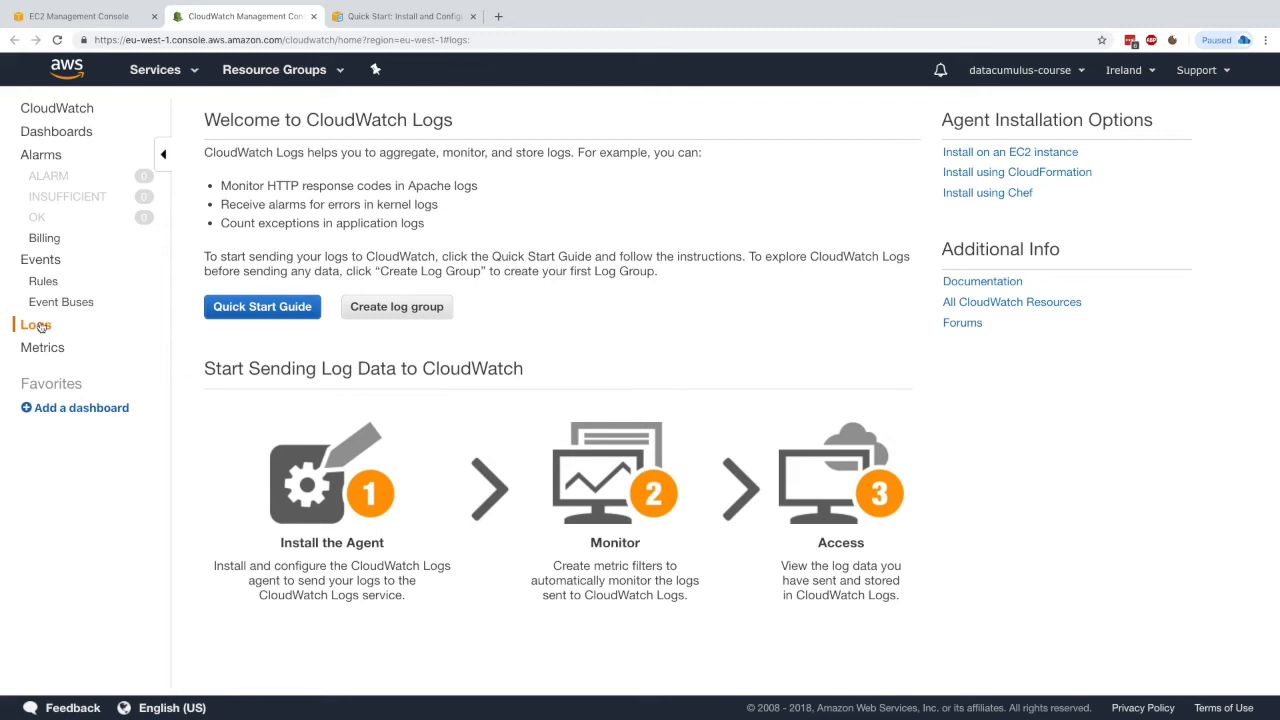
click(40, 156)
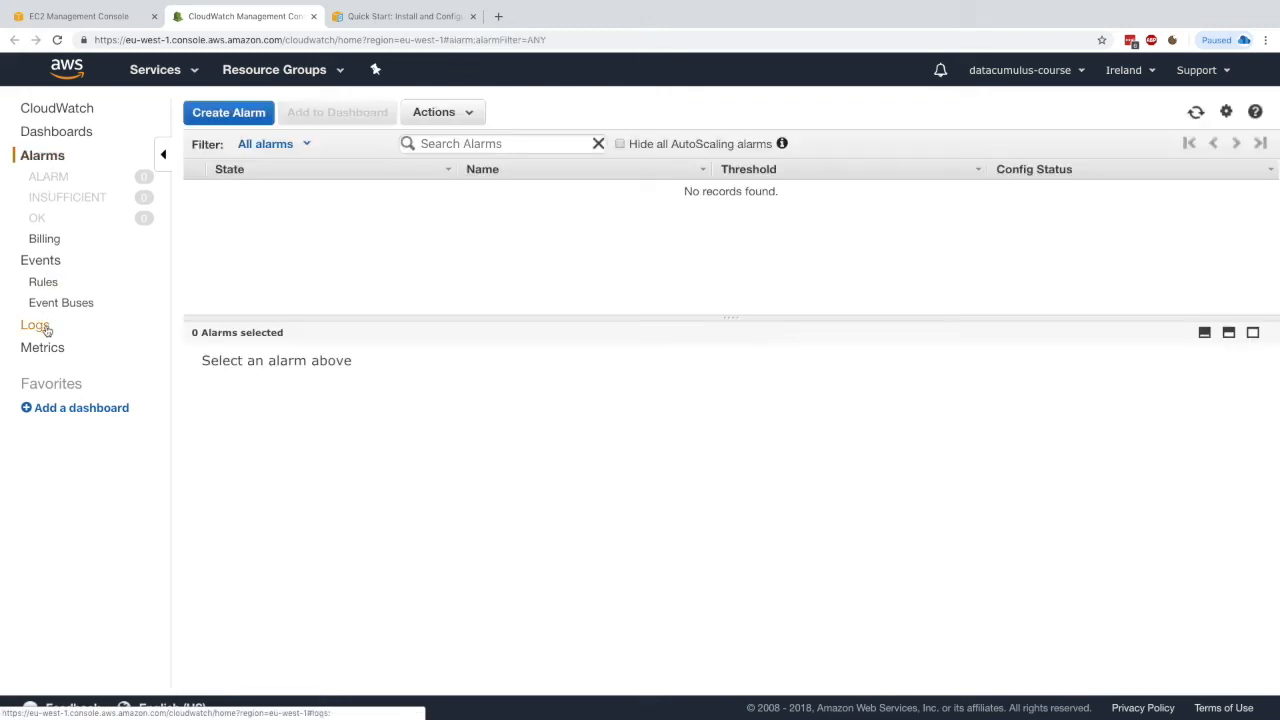
click(36, 324)
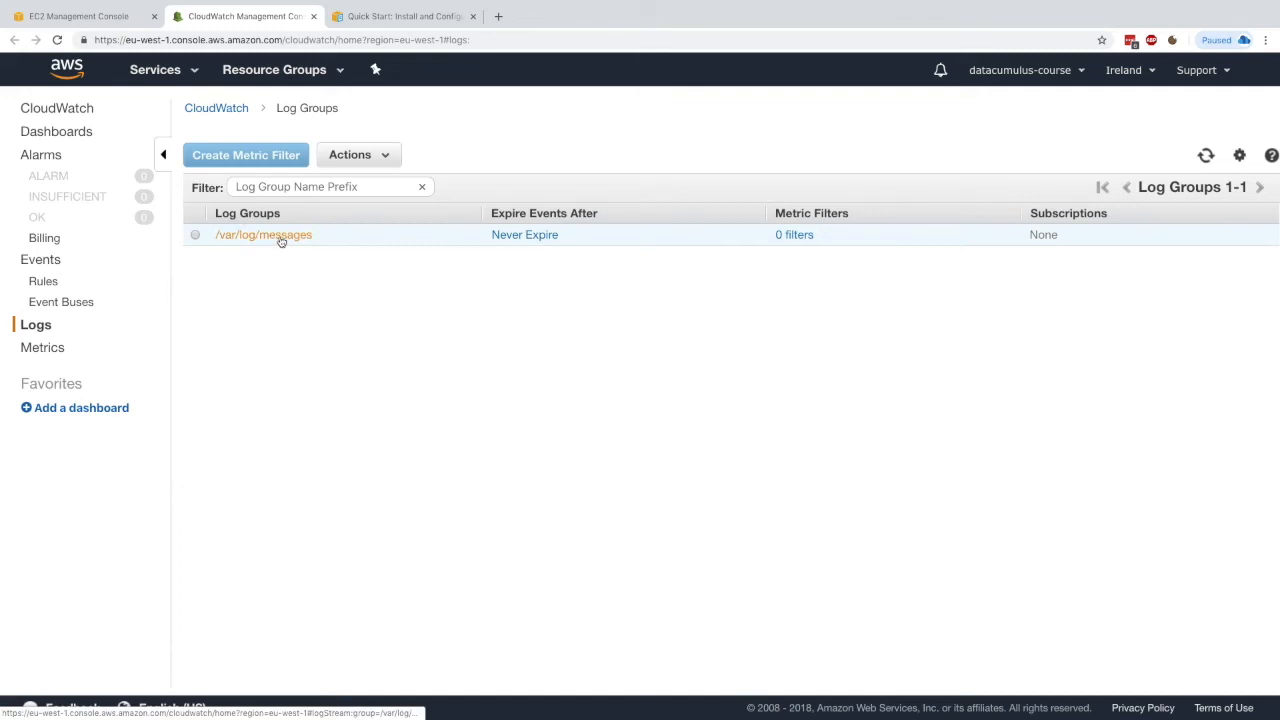
click(264, 234)
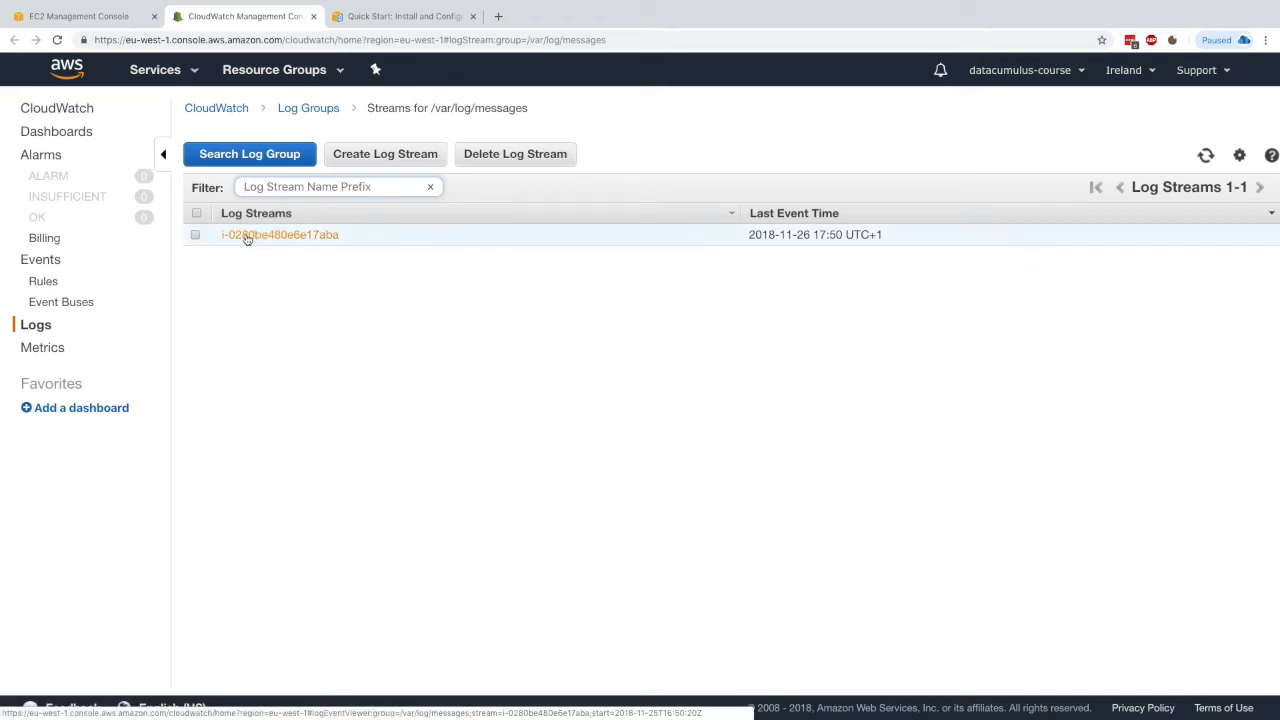
Check MyFirstInstance's instance ID in EC2, then open the matching log stream's events in CloudWatch
click(78, 16)
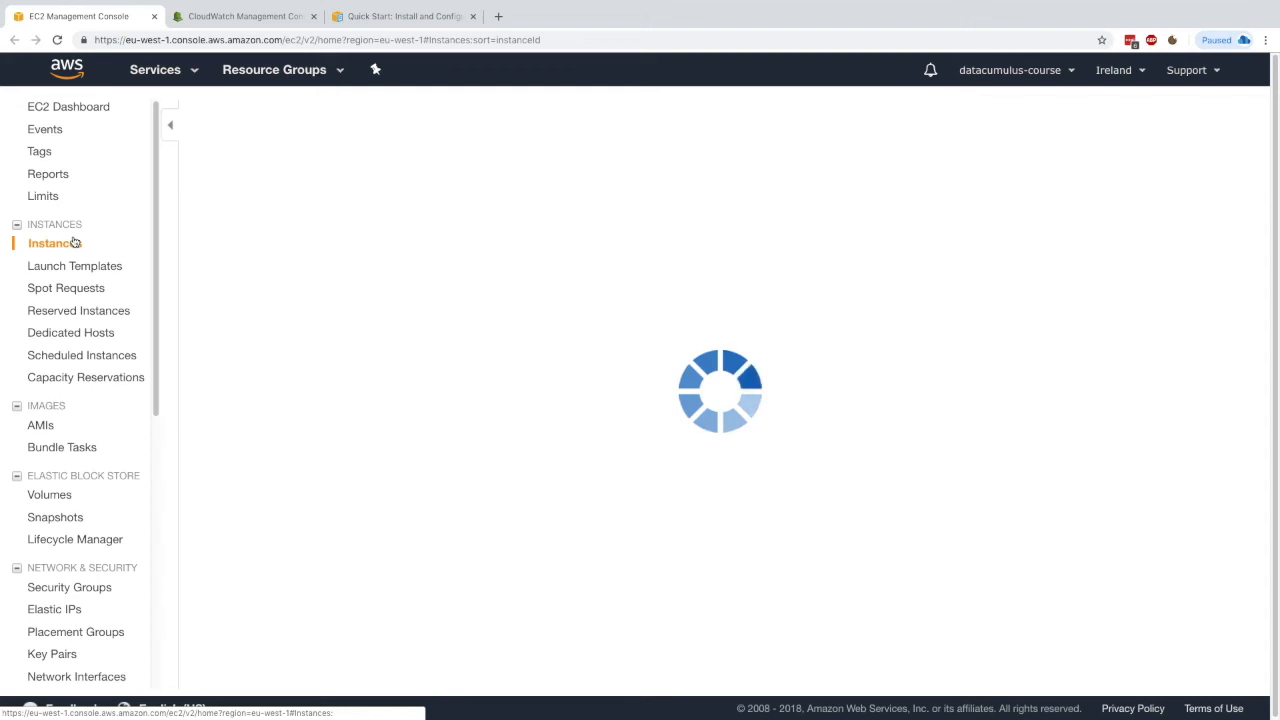
click(56, 244)
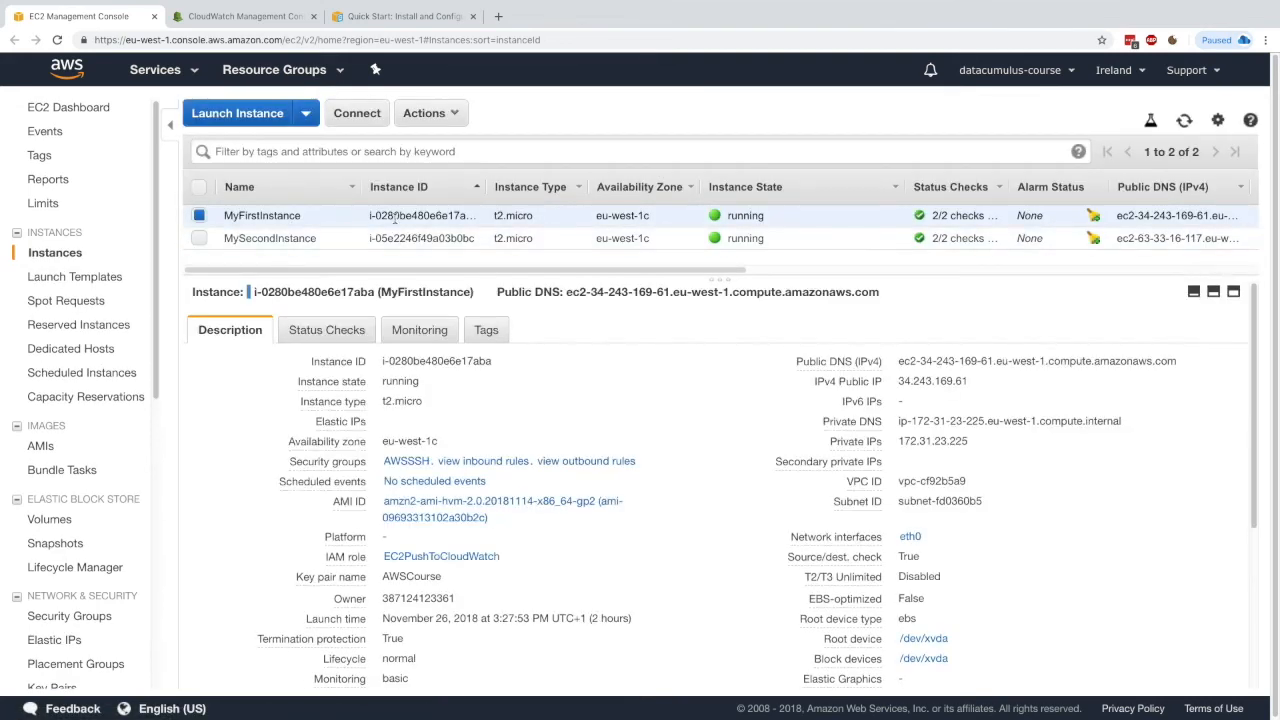
click(240, 16)
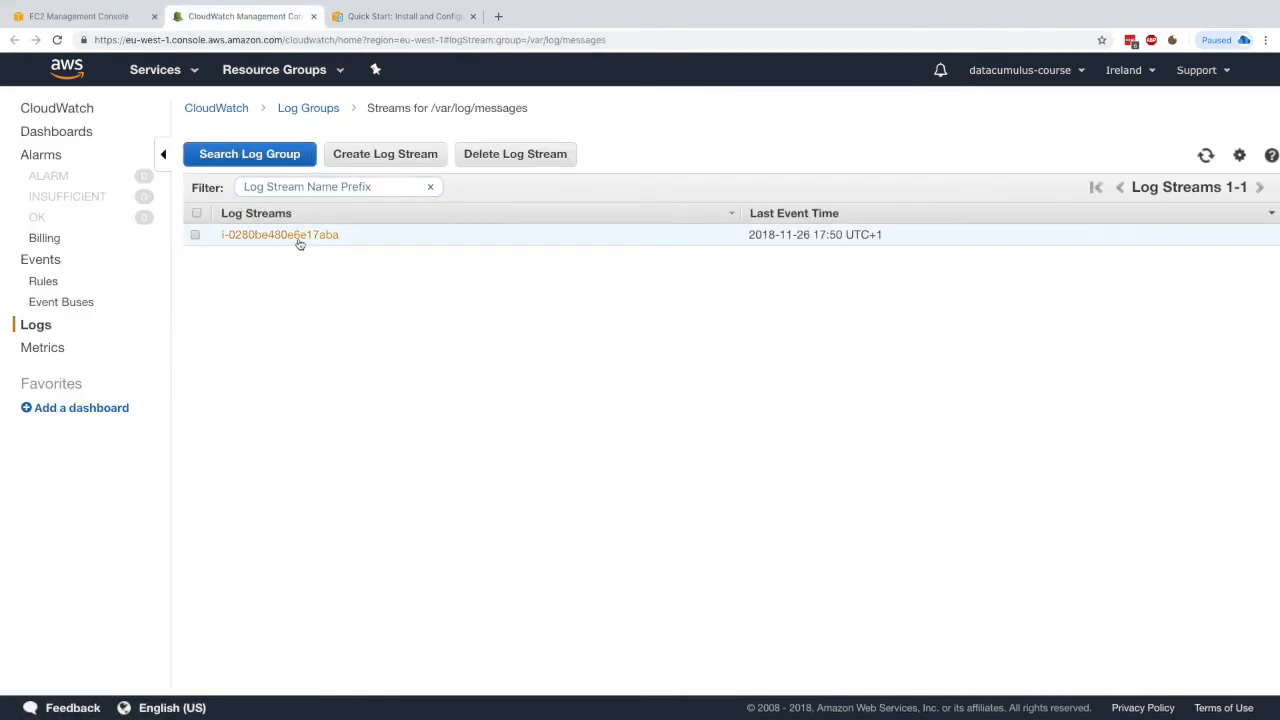
click(280, 234)
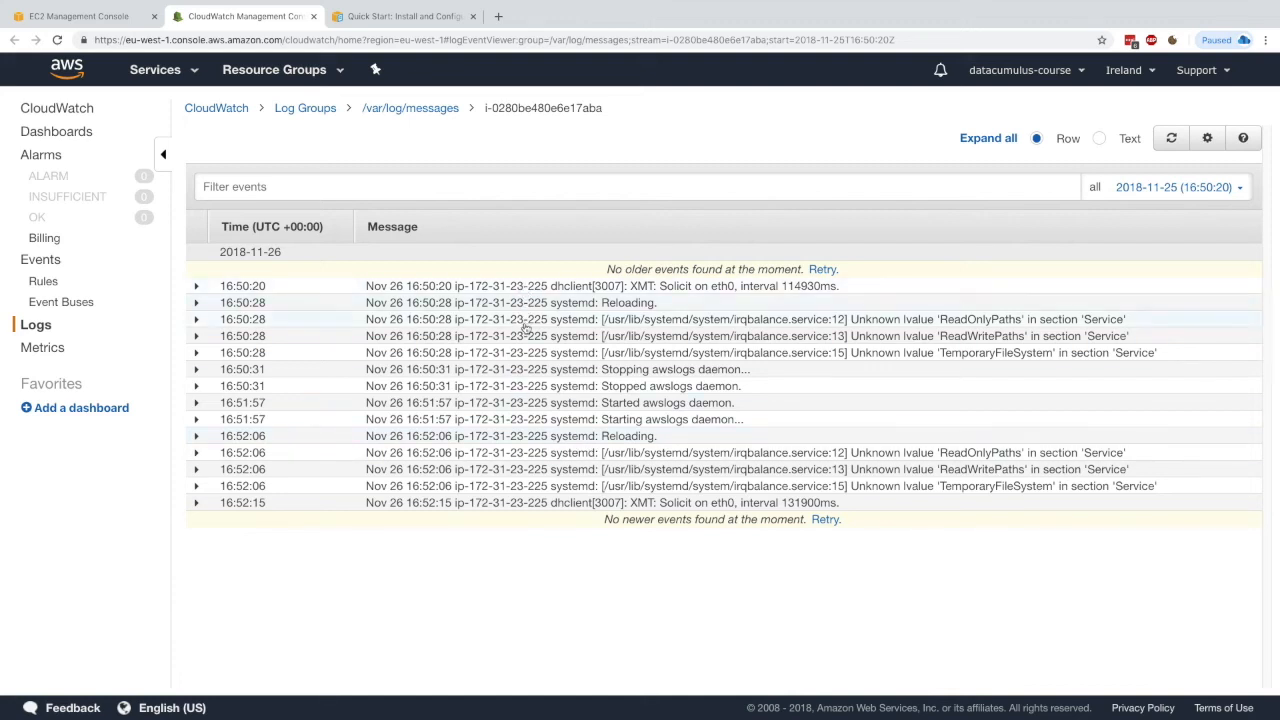
mouse_move(512, 516)
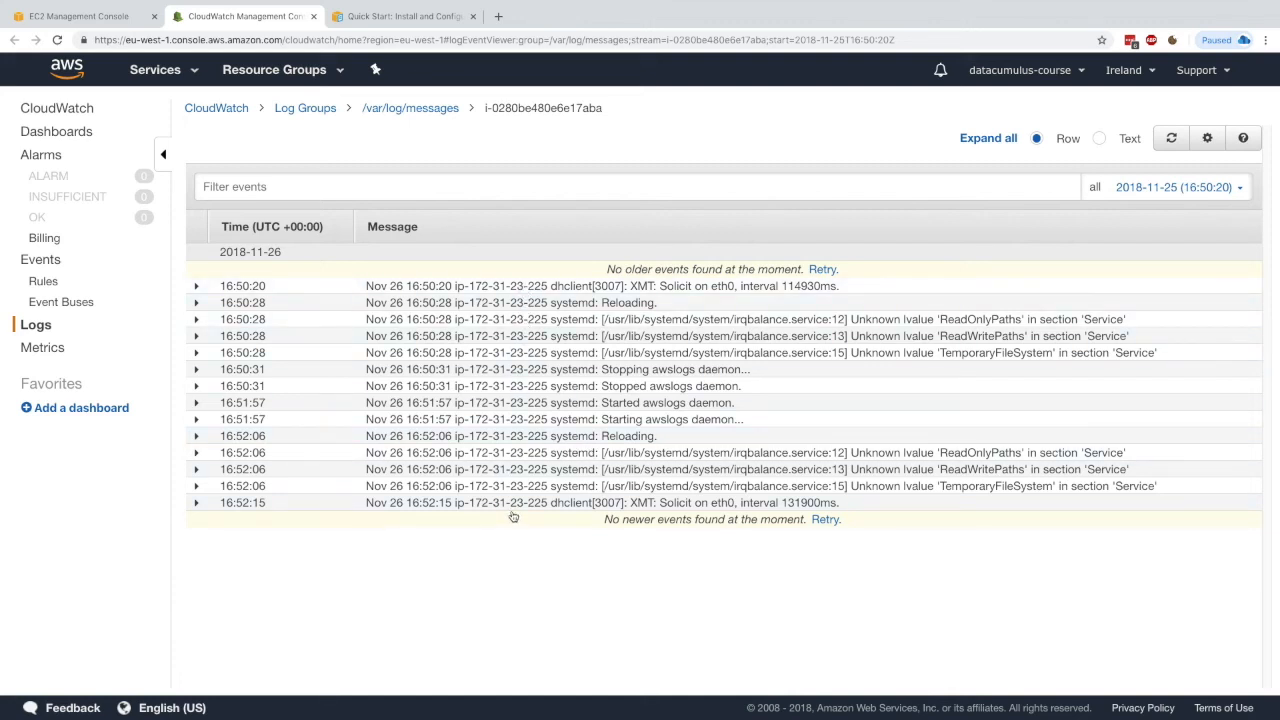